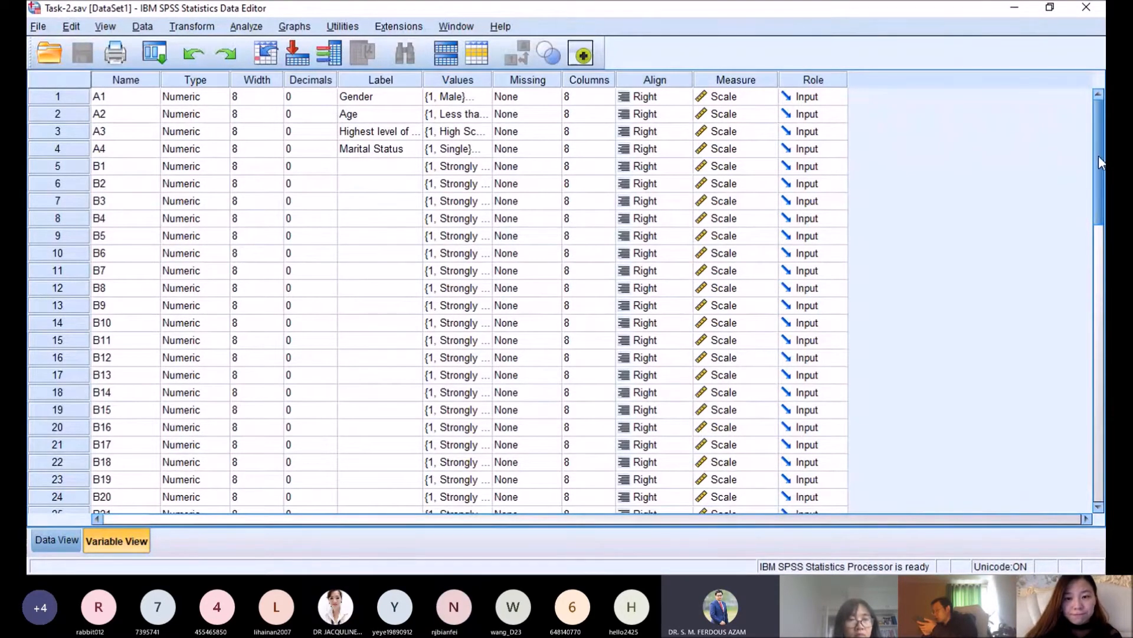
# Step: Run Frequencies on the demographic variables Gender, Age, Highest education and Marital Status
pyautogui.scroll(-3)
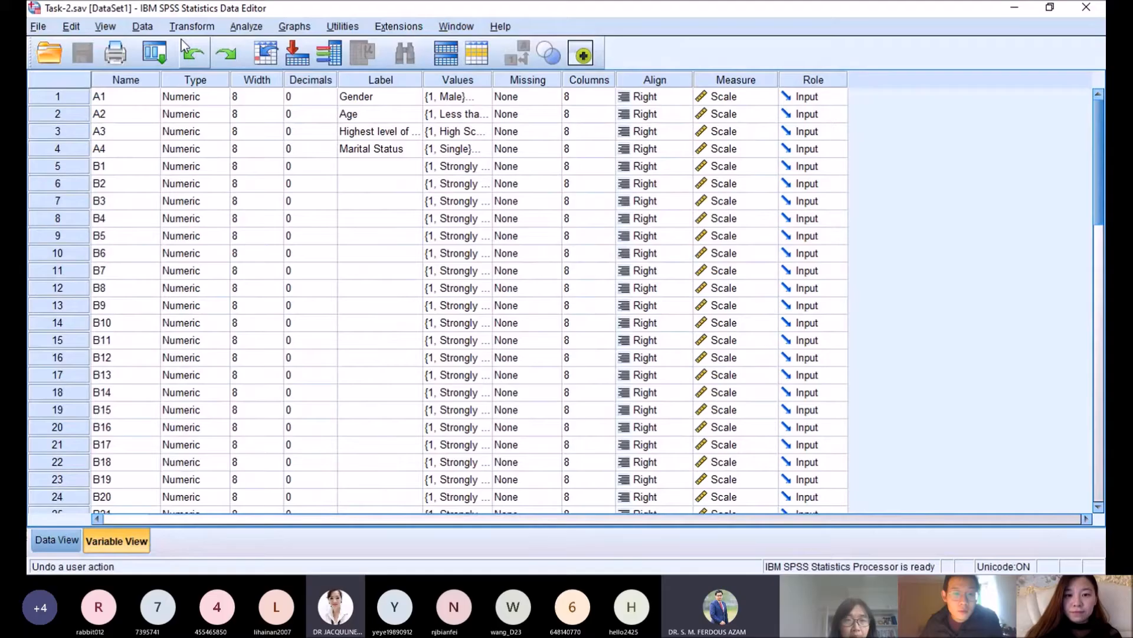
pyautogui.click(245, 26)
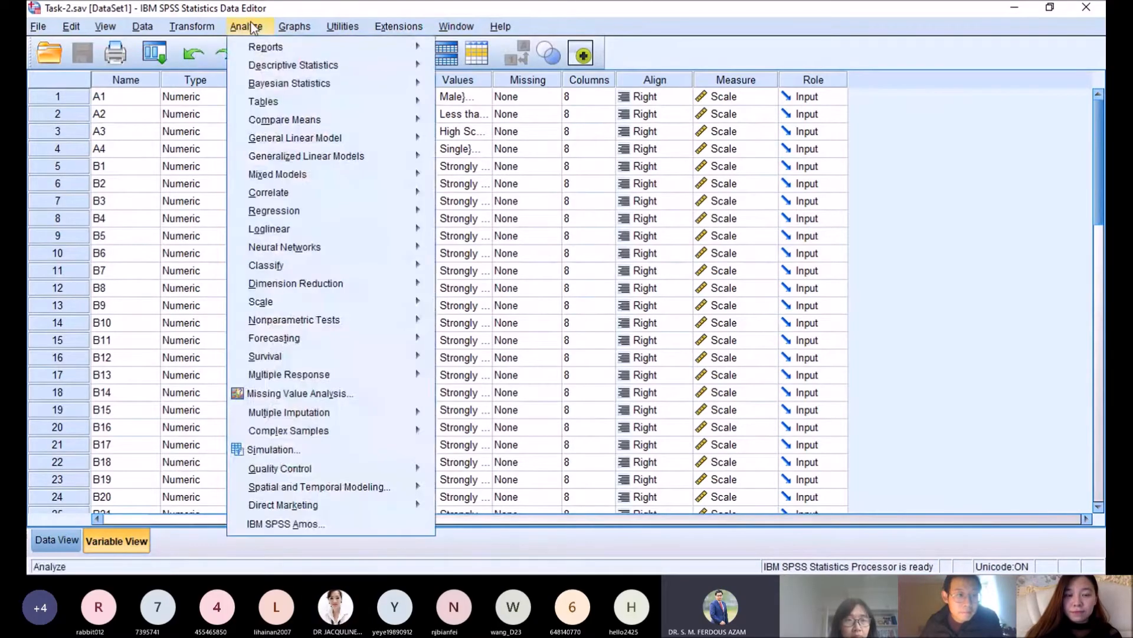
pyautogui.click(293, 63)
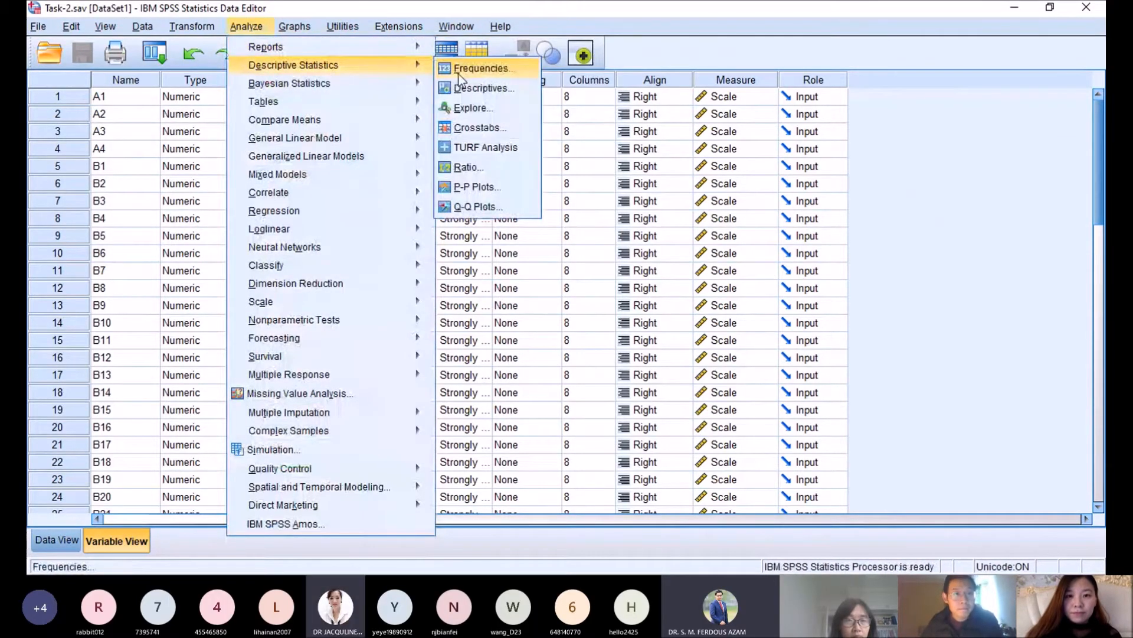
pyautogui.click(483, 68)
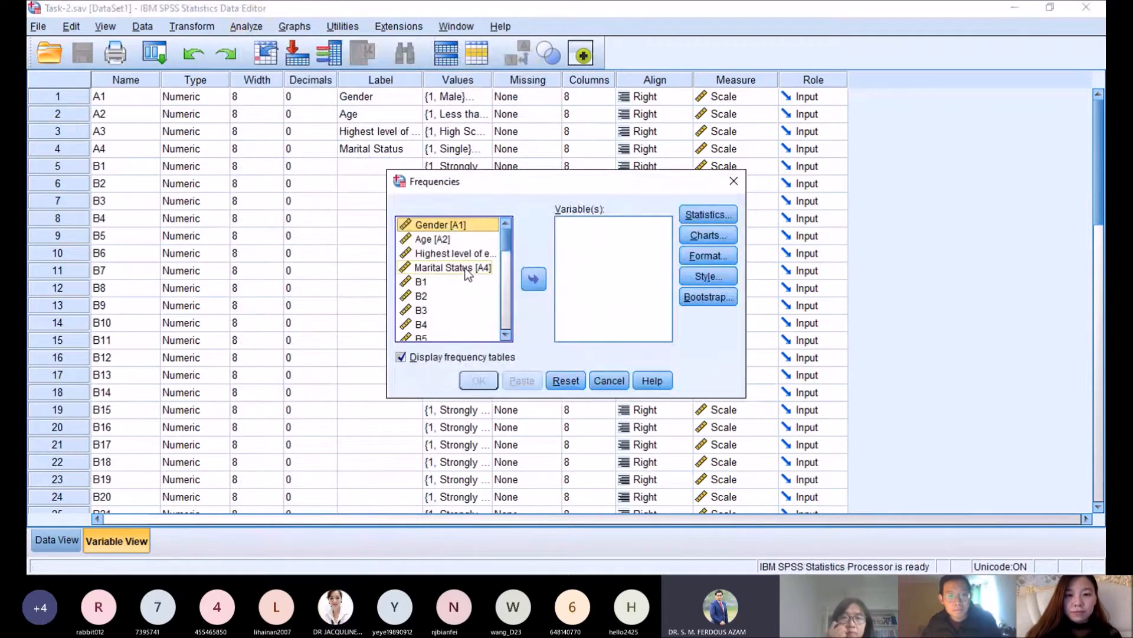
pyautogui.click(452, 267)
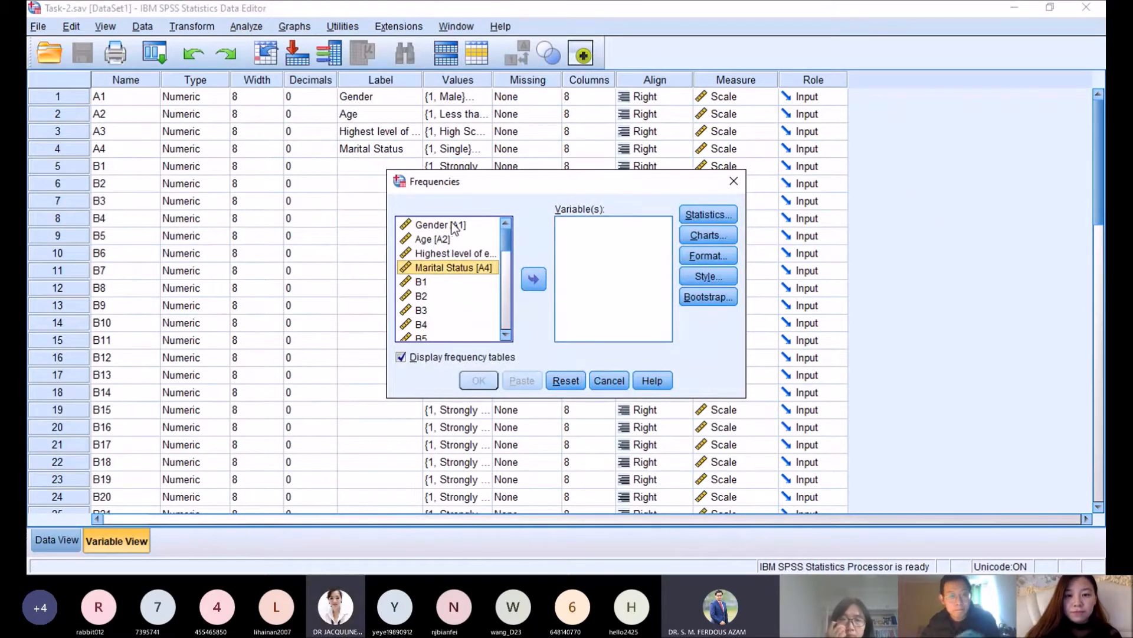
pyautogui.click(533, 279)
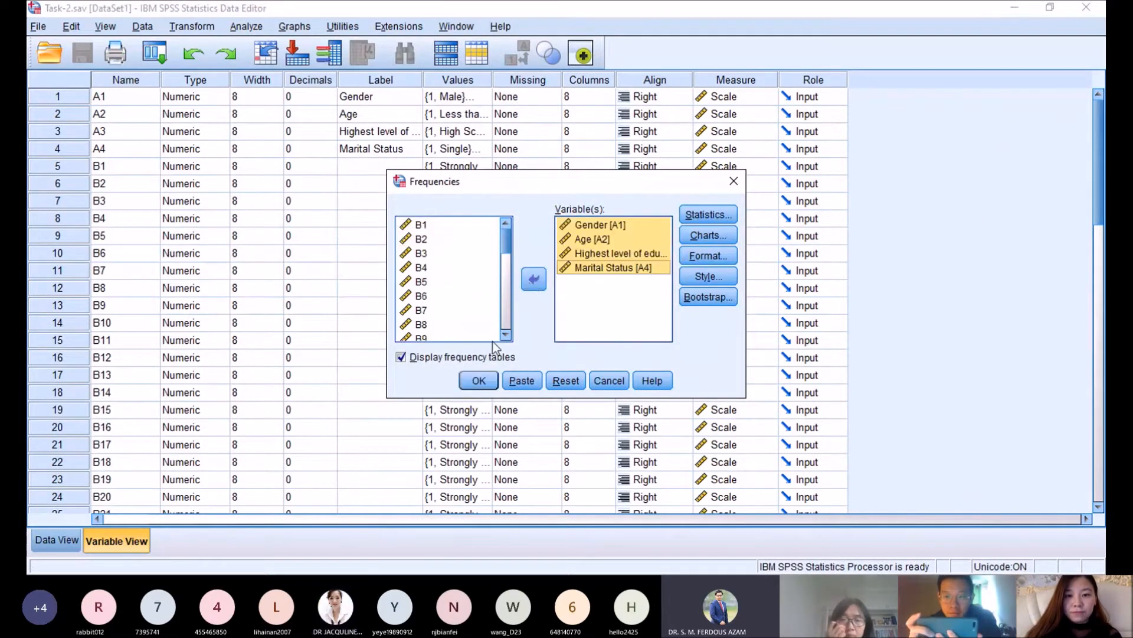
pyautogui.click(478, 380)
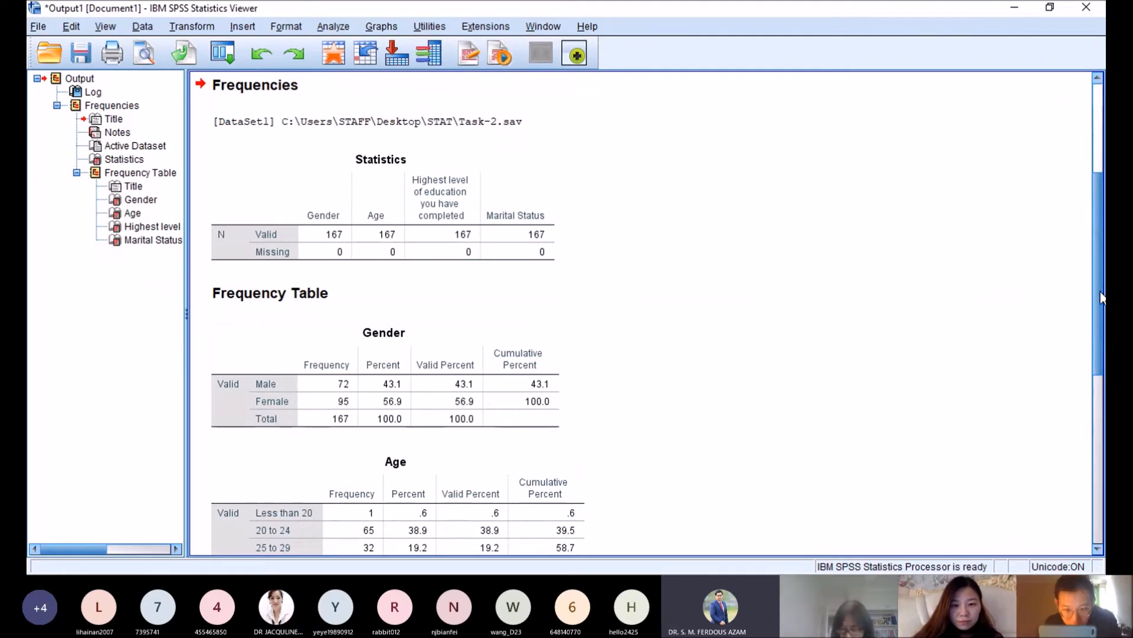
# Step: Review the demographic frequency tables, then return to the Analyze menu
pyautogui.scroll(-3)
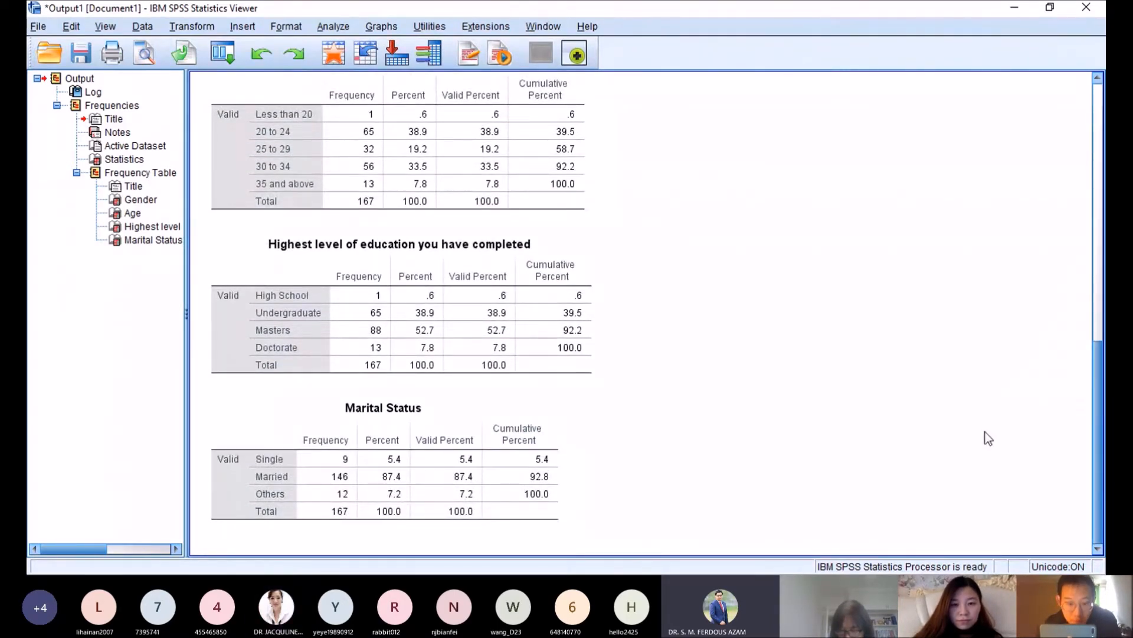
pyautogui.click(333, 26)
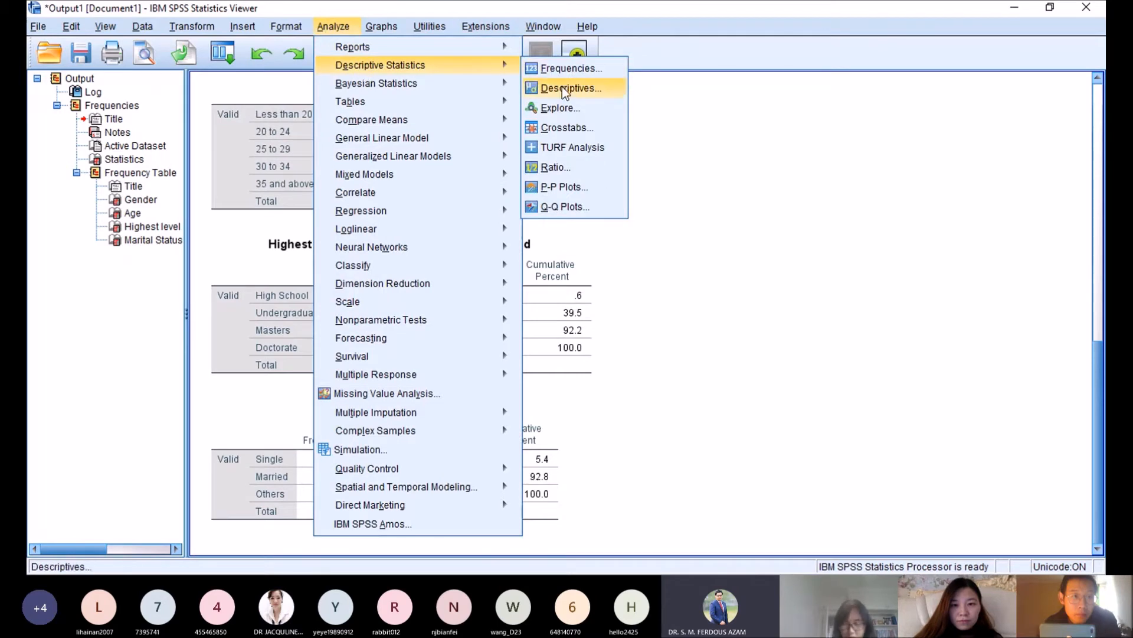
# Step: Run Descriptives on items B1–B34, producing means for all 167 cases
pyautogui.click(569, 87)
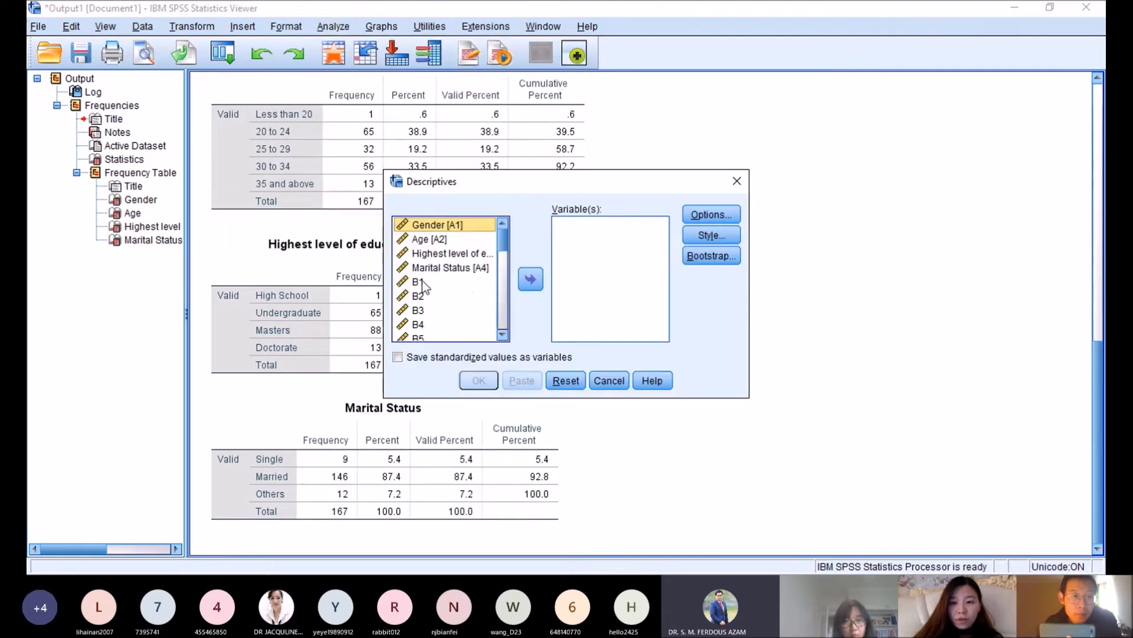
pyautogui.scroll(-3)
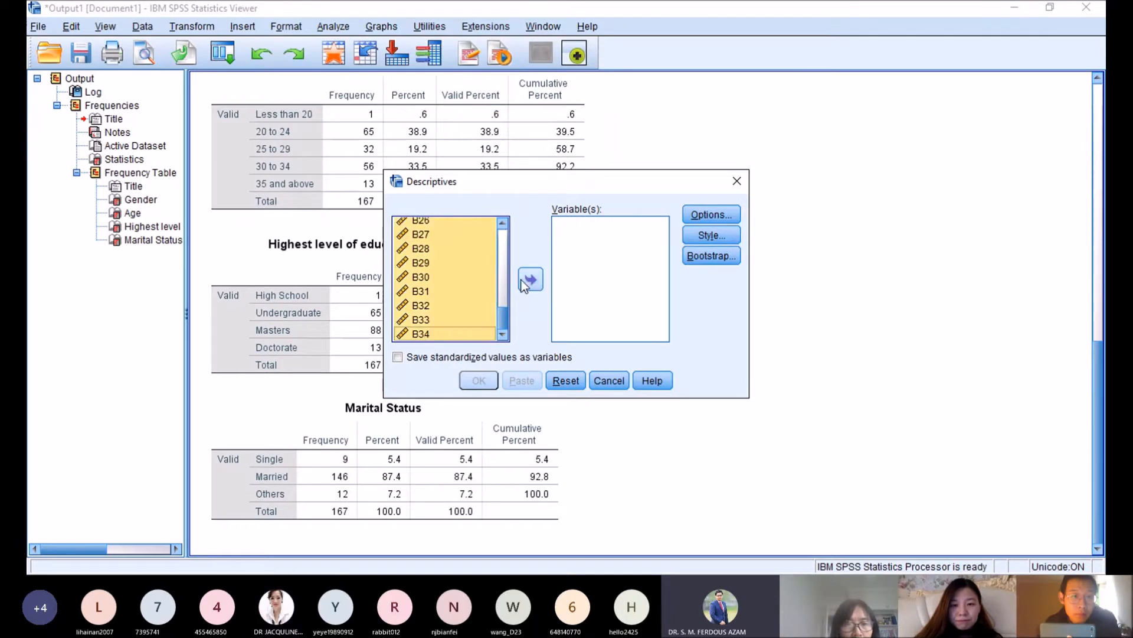
pyautogui.click(478, 380)
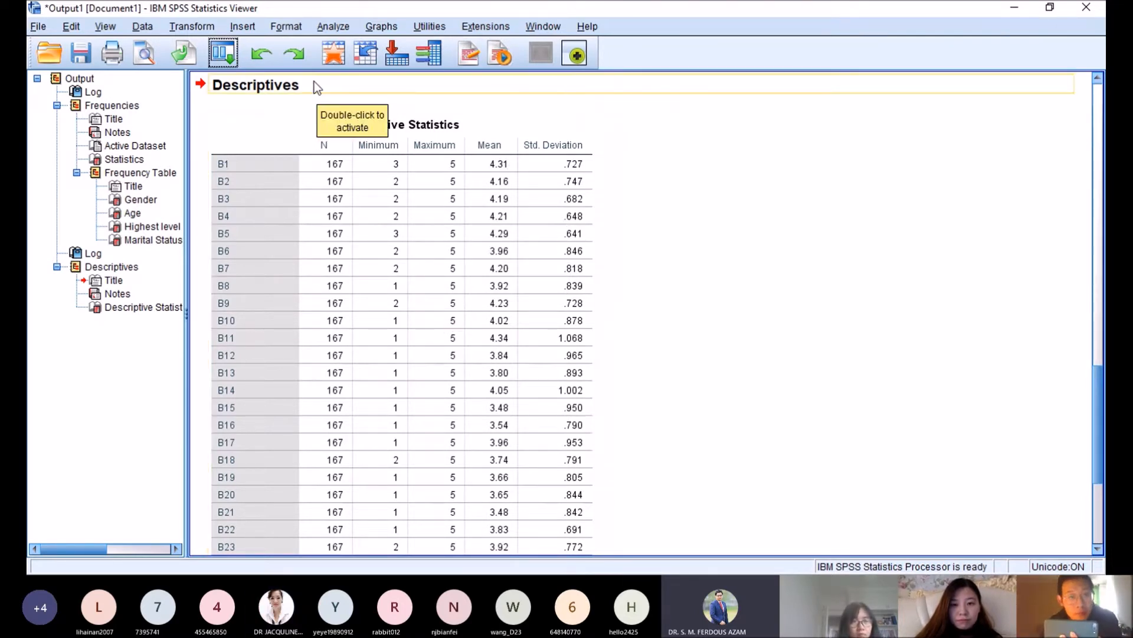
pyautogui.click(333, 26)
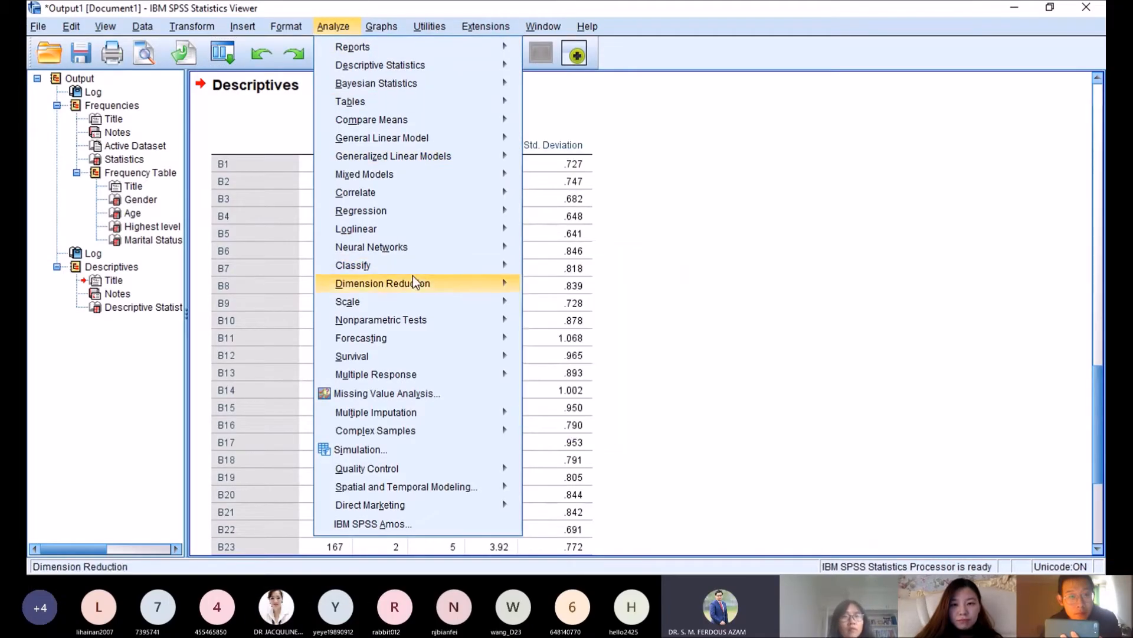
# Step: Set up a factor analysis of the B items requesting significance levels and the KMO and Bartlett's test
pyautogui.click(383, 282)
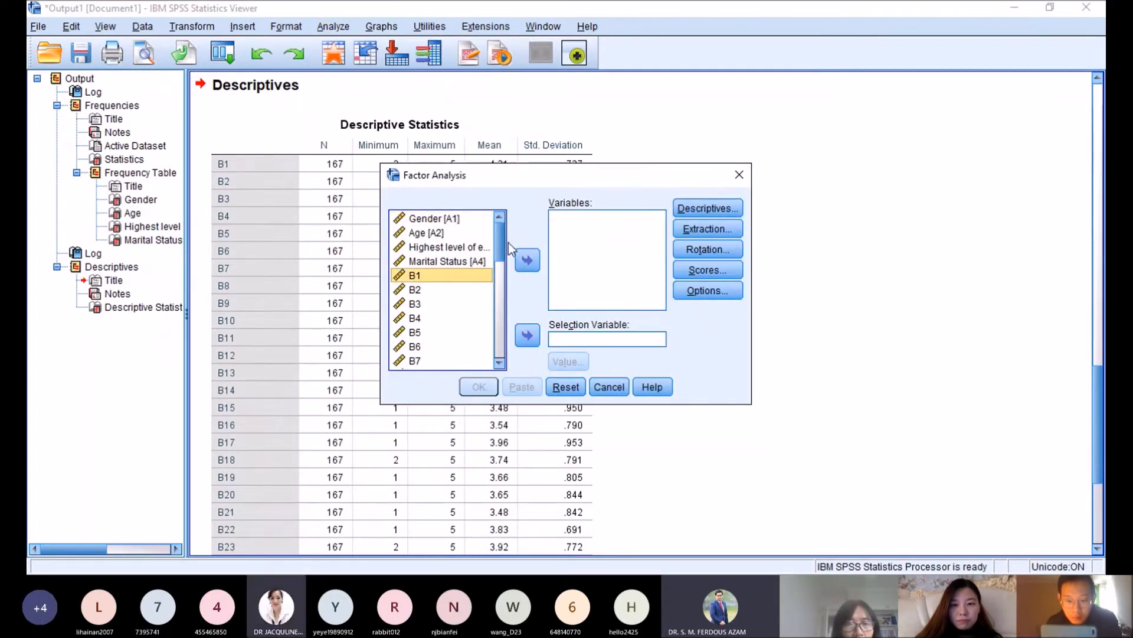
pyautogui.scroll(-3)
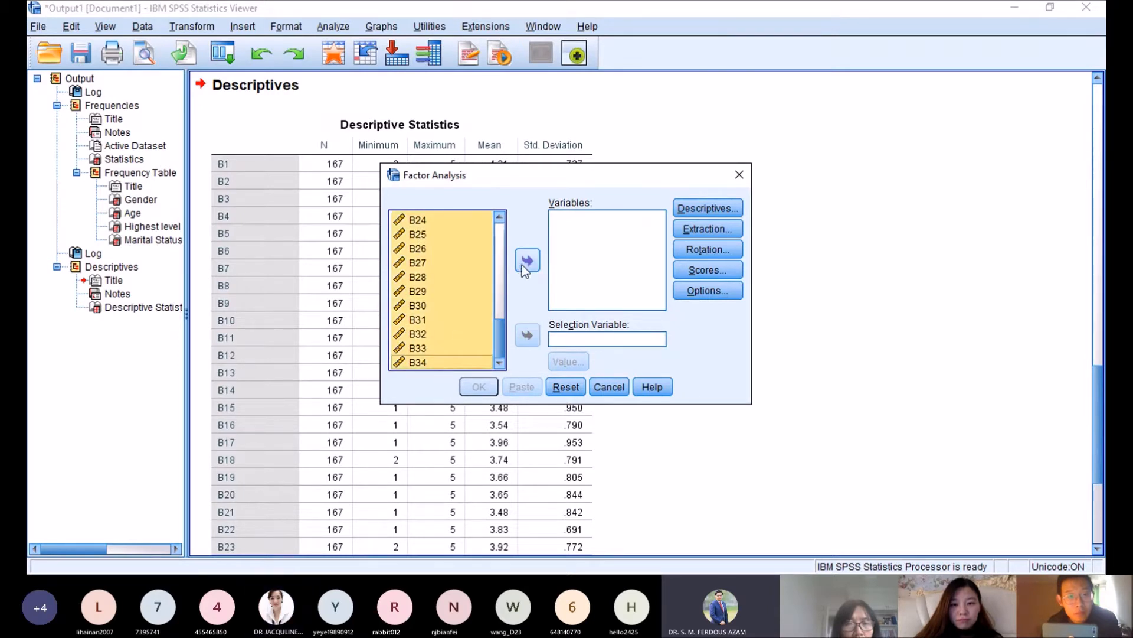
pyautogui.click(707, 207)
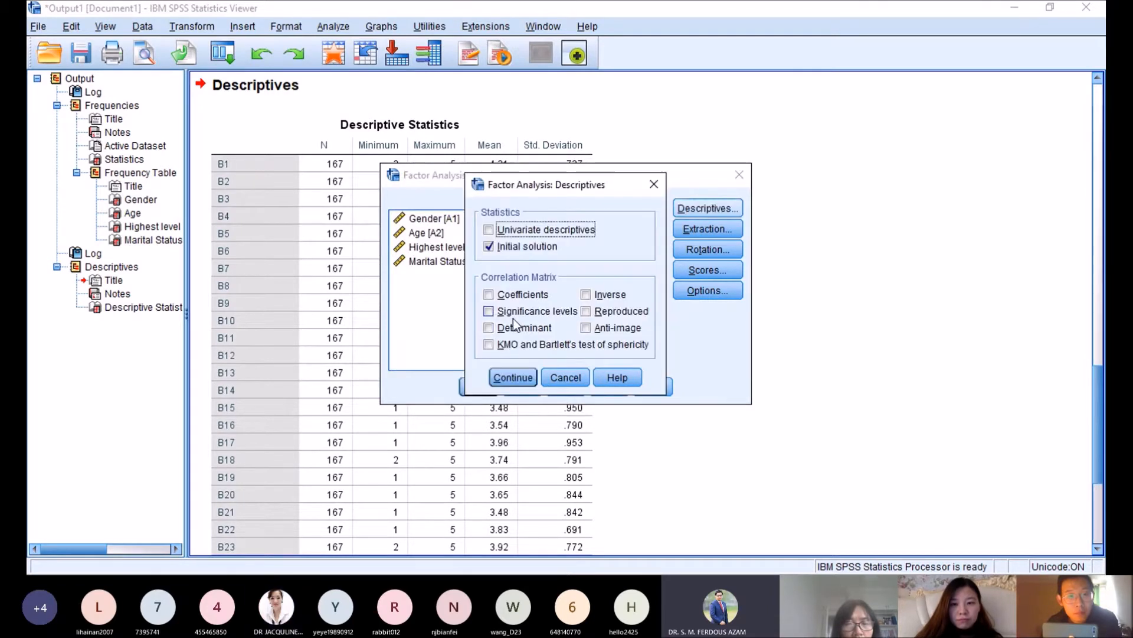
pyautogui.click(489, 311)
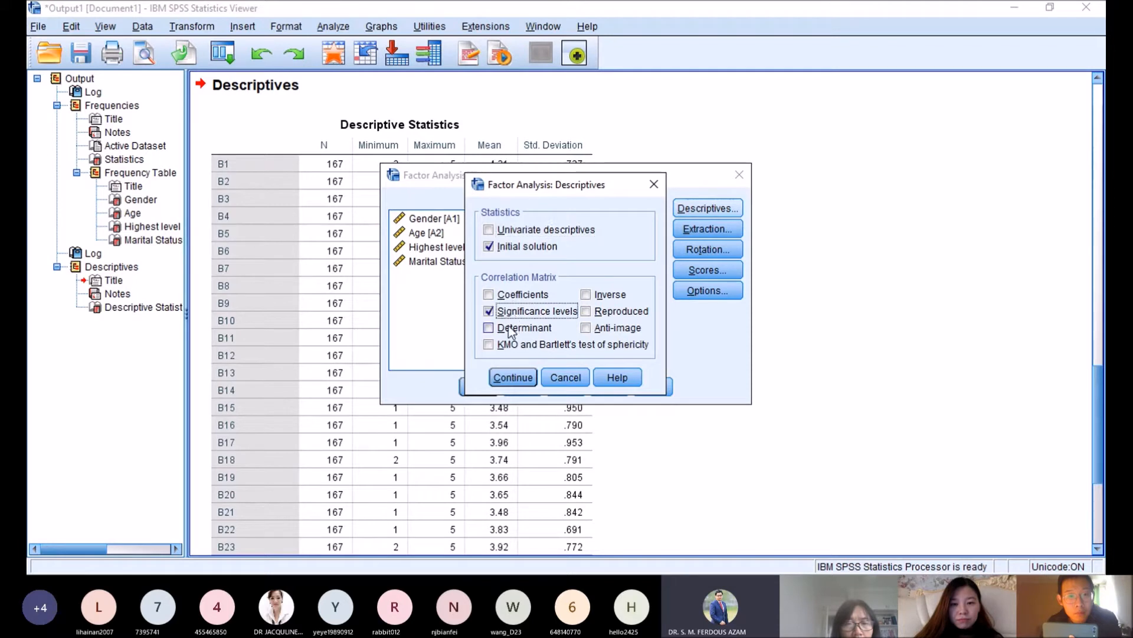
pyautogui.click(489, 344)
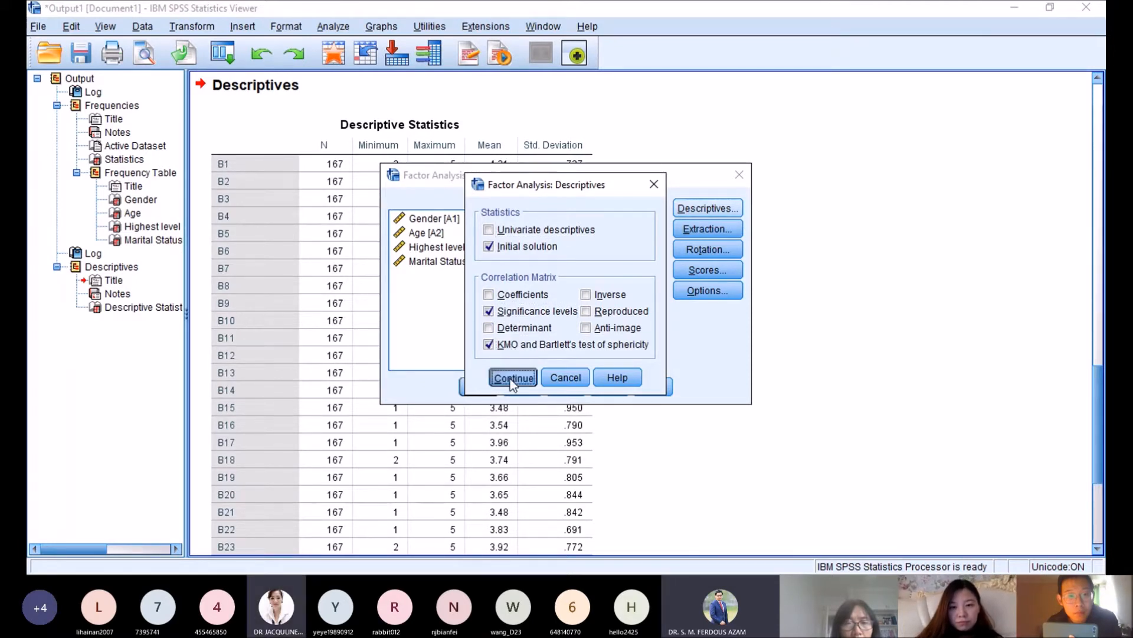
pyautogui.click(514, 377)
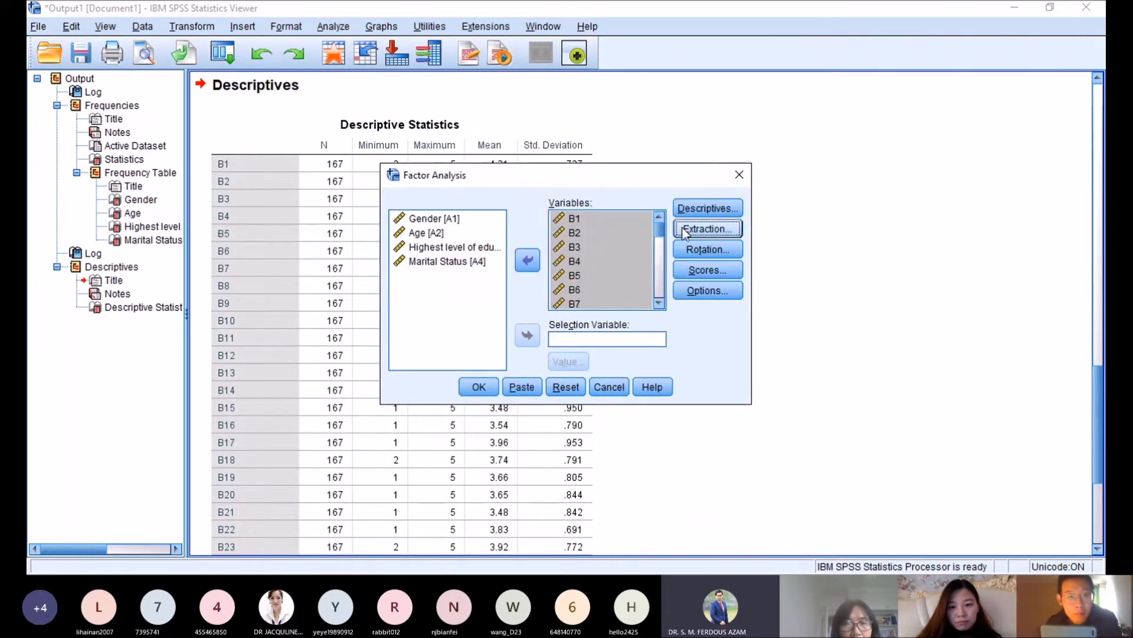
# Step: Choose Varimax rotation and suppress small coefficients in the loading tables
pyautogui.click(706, 249)
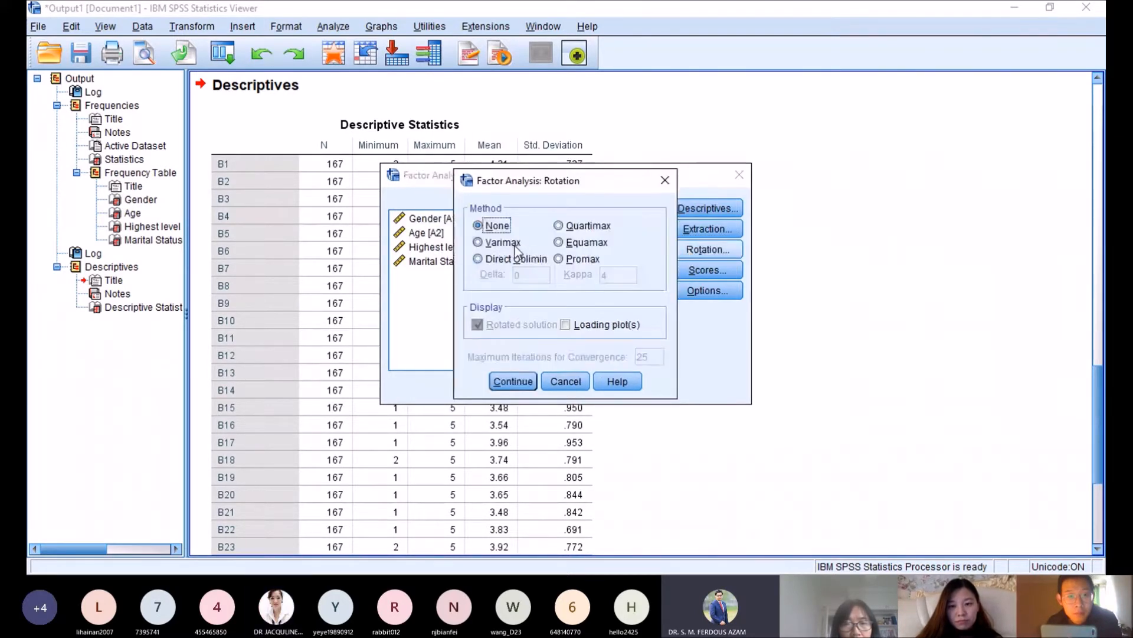
pyautogui.click(478, 242)
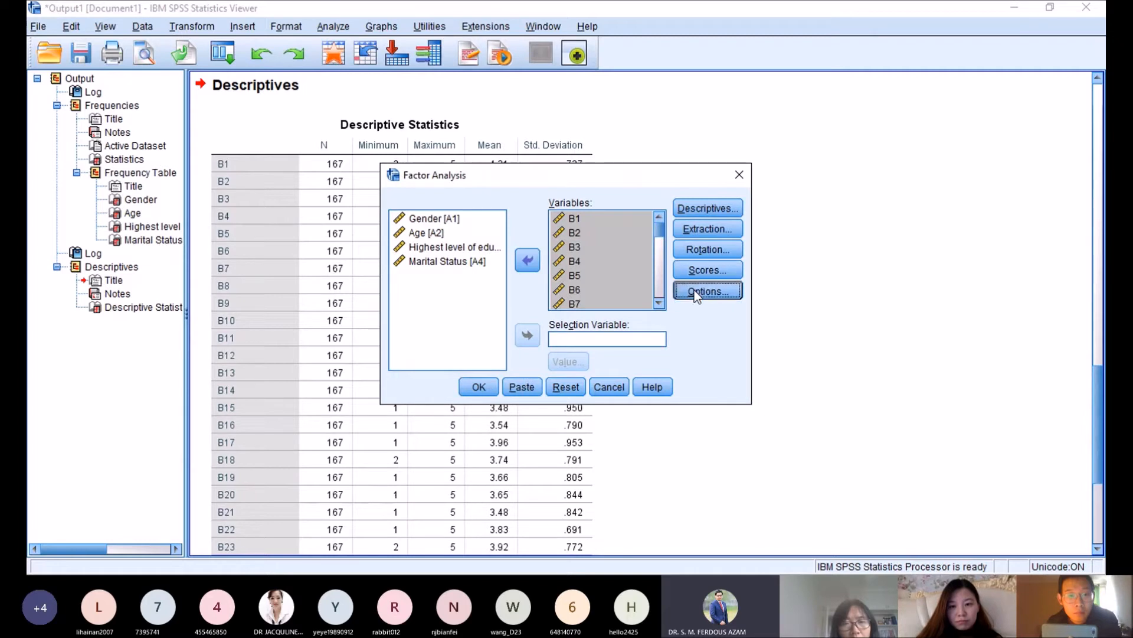
pyautogui.click(706, 290)
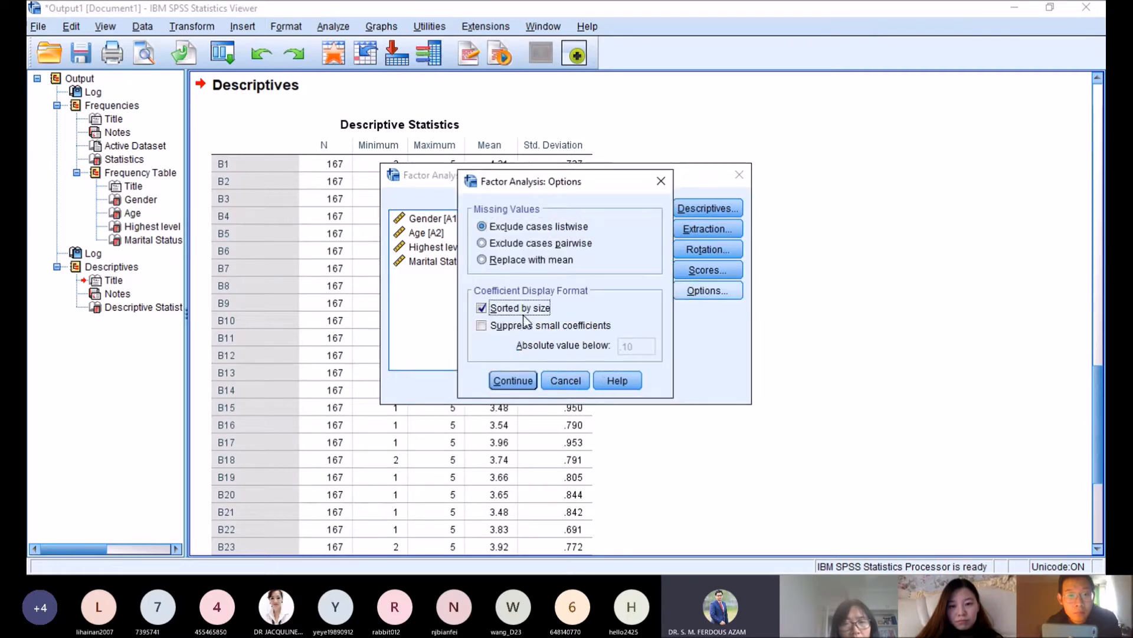
pyautogui.click(482, 325)
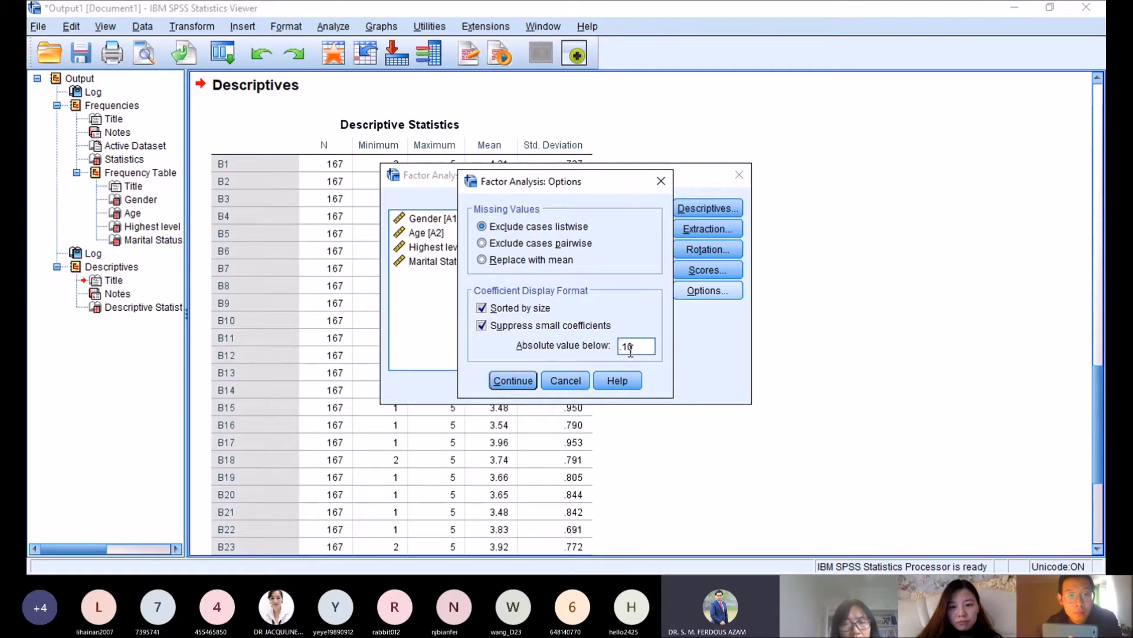
pyautogui.write('.01')
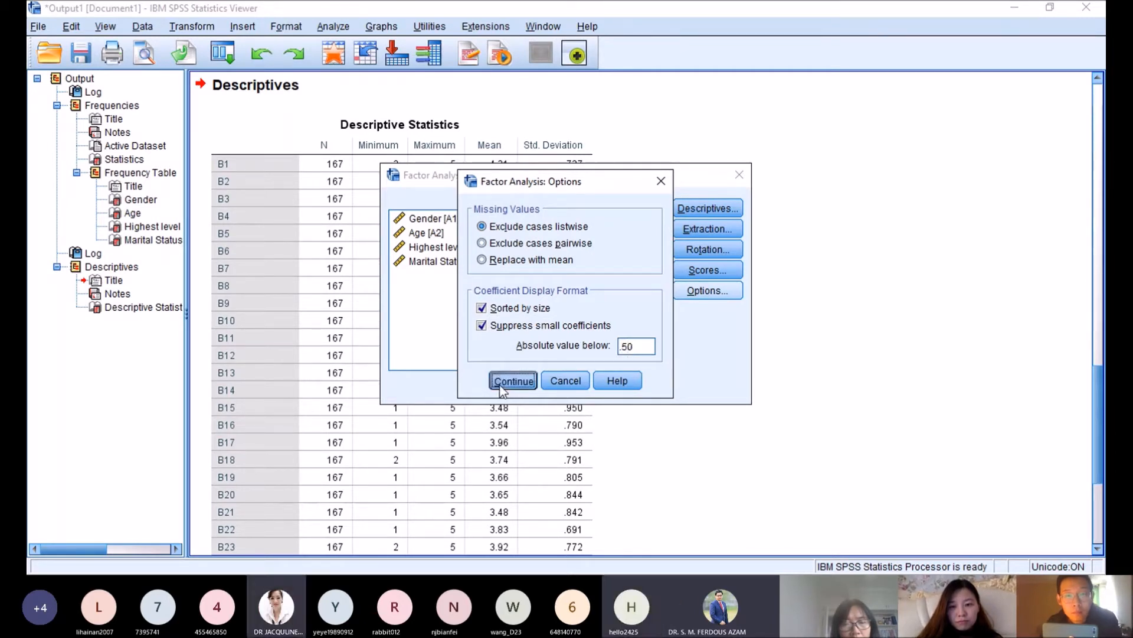
pyautogui.click(512, 380)
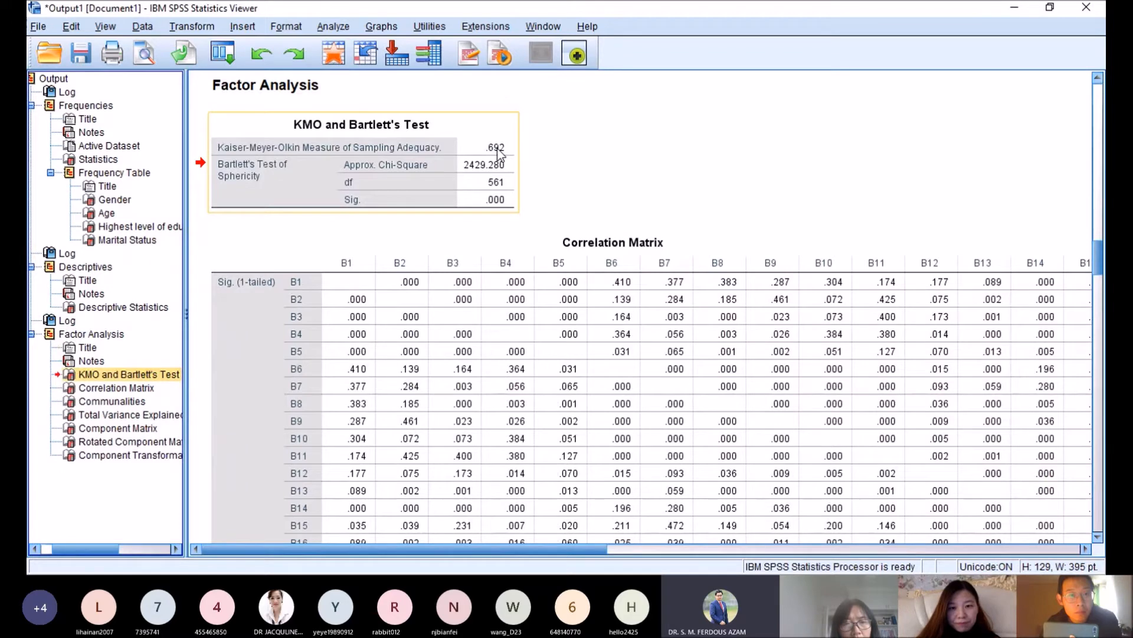
# Step: Review the rotated component matrix grouping the B items into ten Varimax components
pyautogui.click(121, 441)
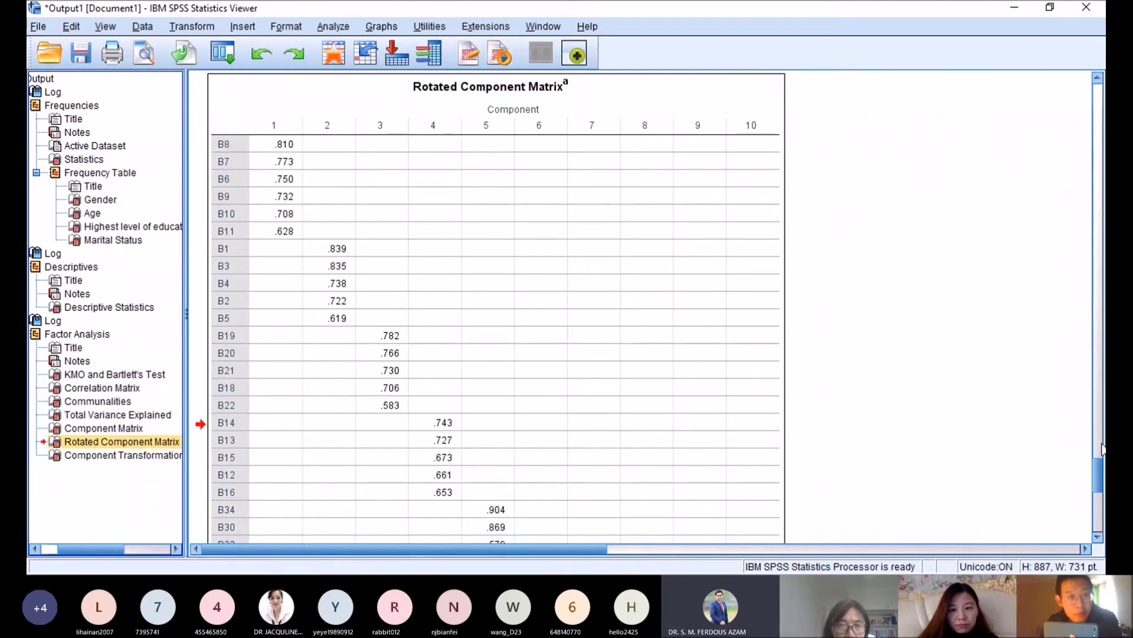
pyautogui.scroll(-3)
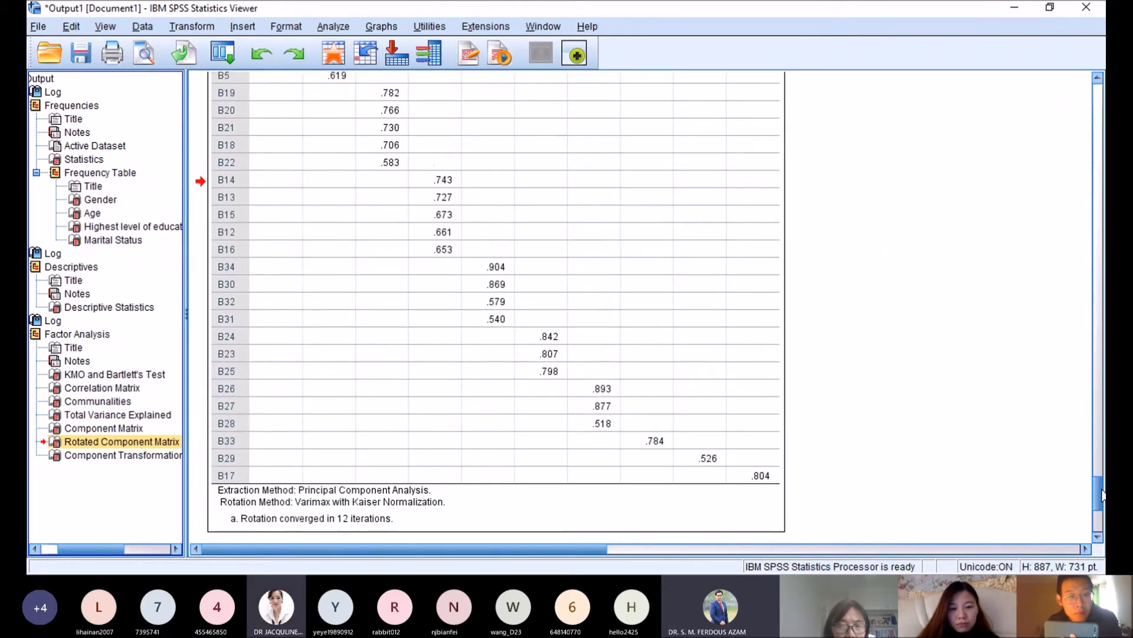
pyautogui.scroll(-3)
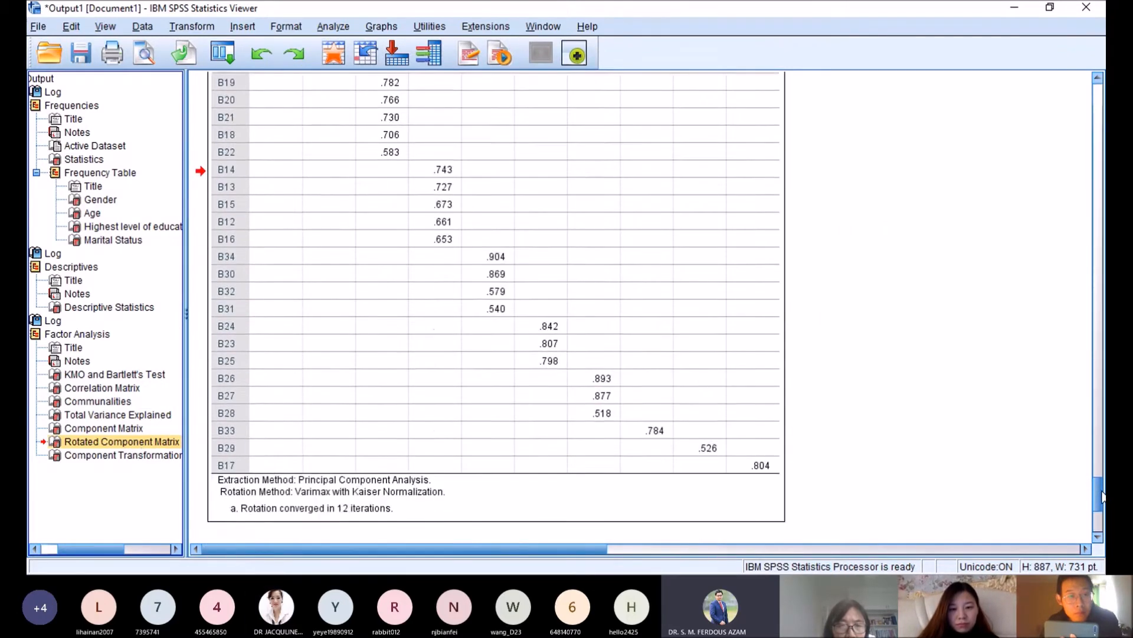
pyautogui.scroll(-3)
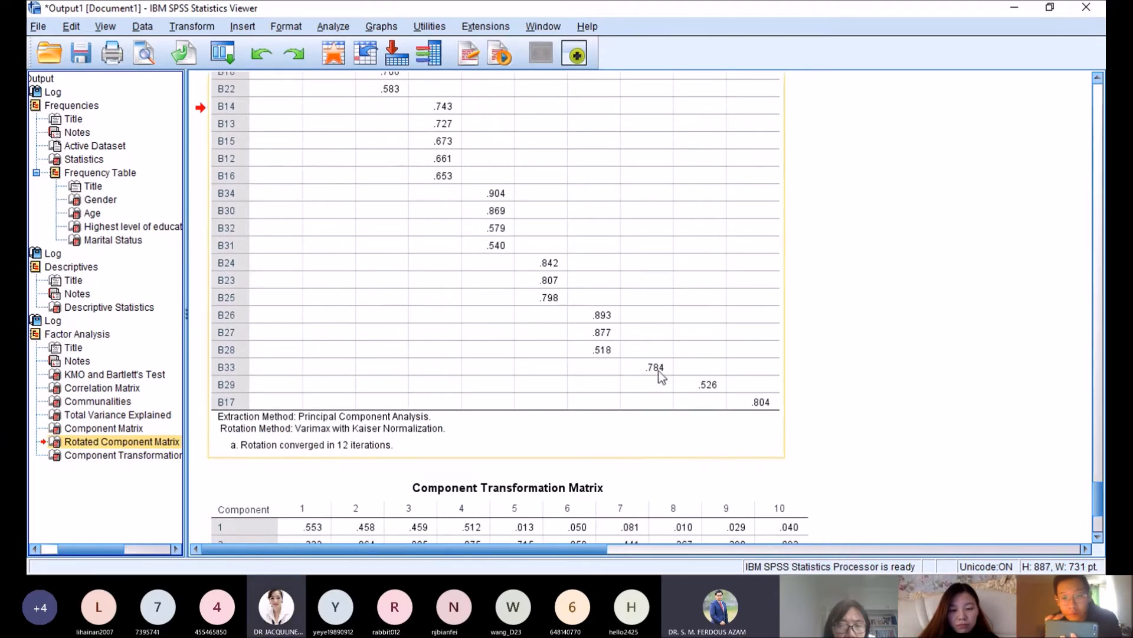
pyautogui.moveTo(746, 404)
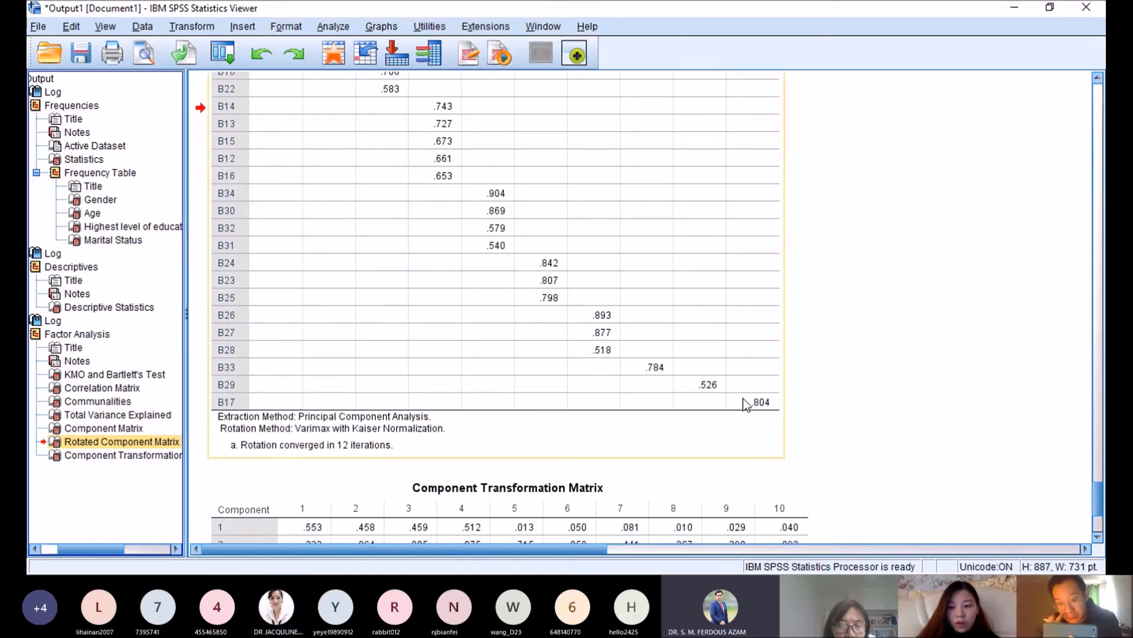
pyautogui.moveTo(577, 381)
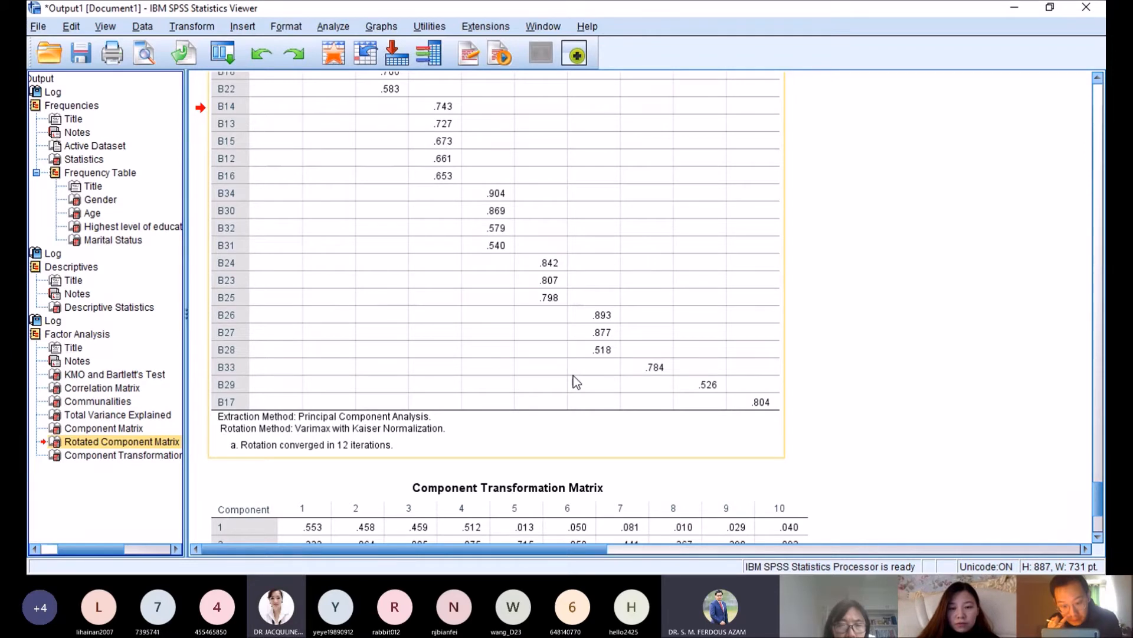
pyautogui.moveTo(384, 395)
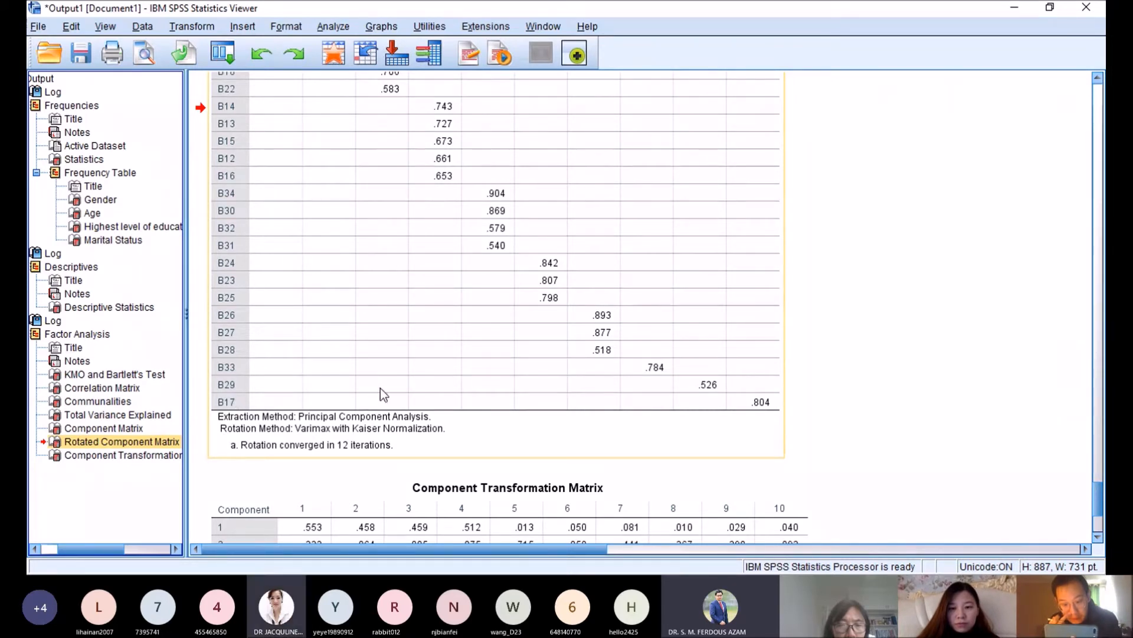
pyautogui.moveTo(665, 418)
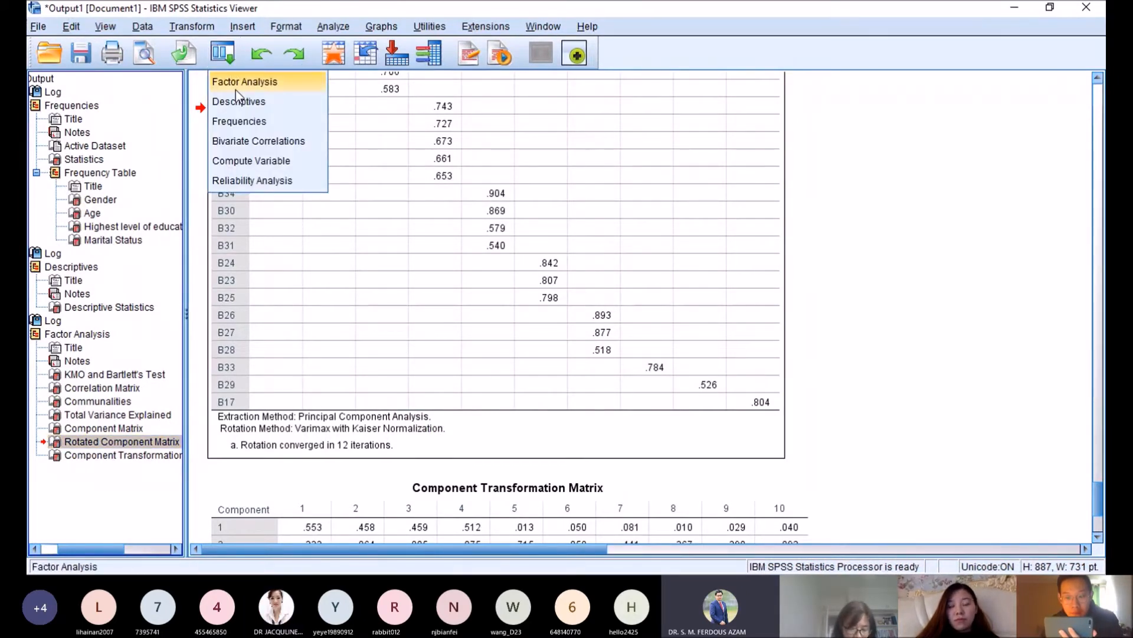
# Step: Recall Factor Analysis, drop B17, B29 and B33 from the variables and rerun it
pyautogui.click(245, 81)
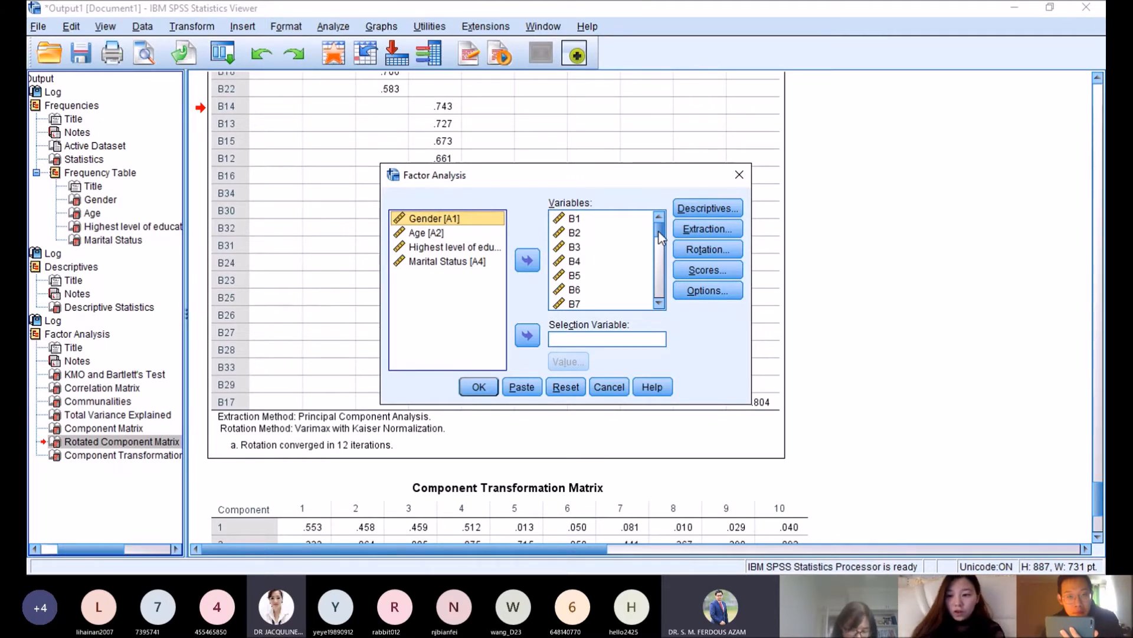
pyautogui.scroll(-3)
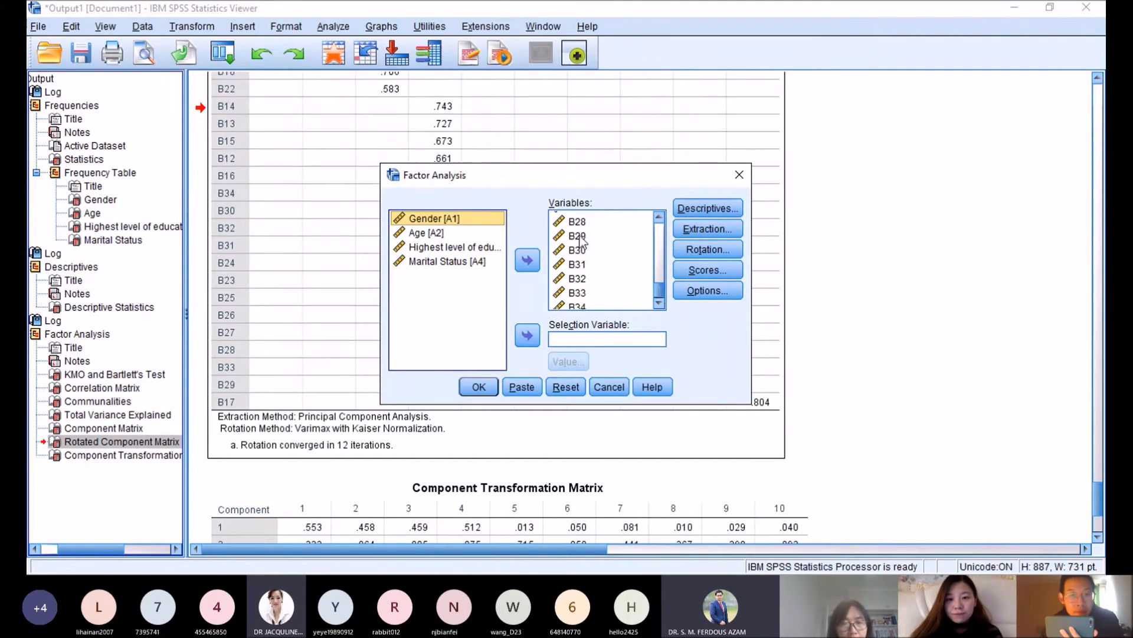
pyautogui.click(526, 261)
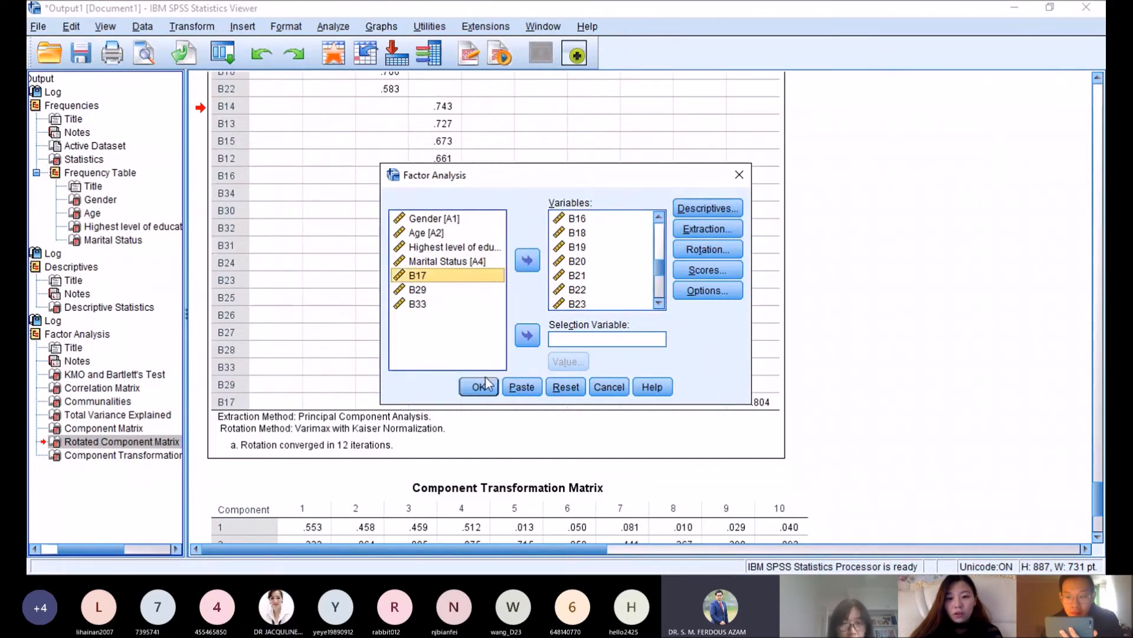
pyautogui.click(479, 388)
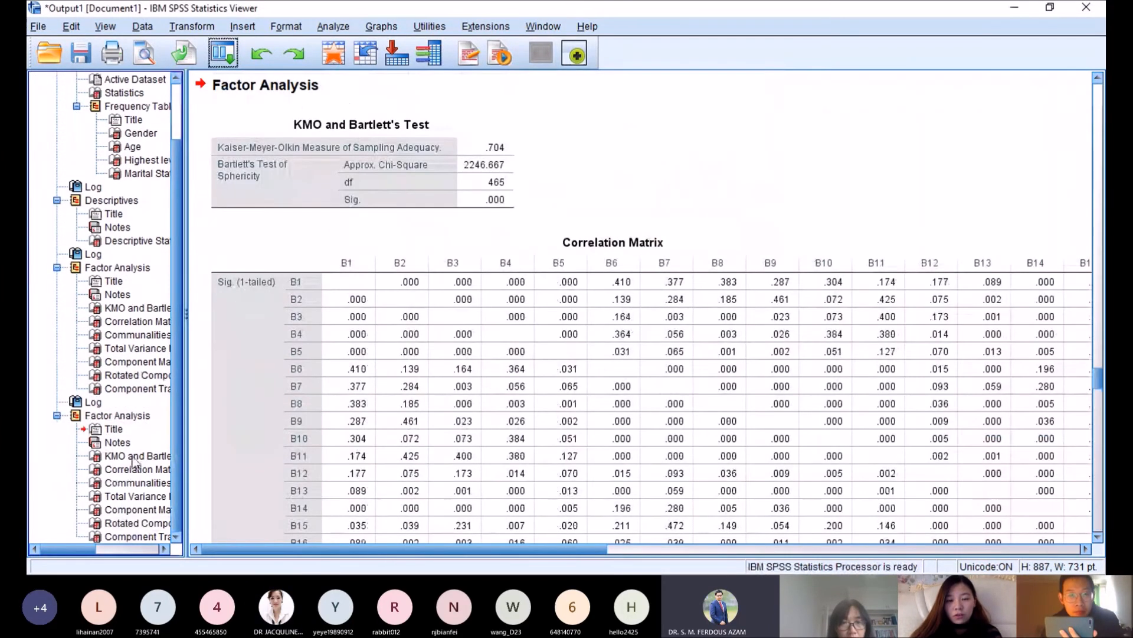
# Step: Inspect the rerun's KMO test and its eight-component rotated component matrix
pyautogui.click(117, 456)
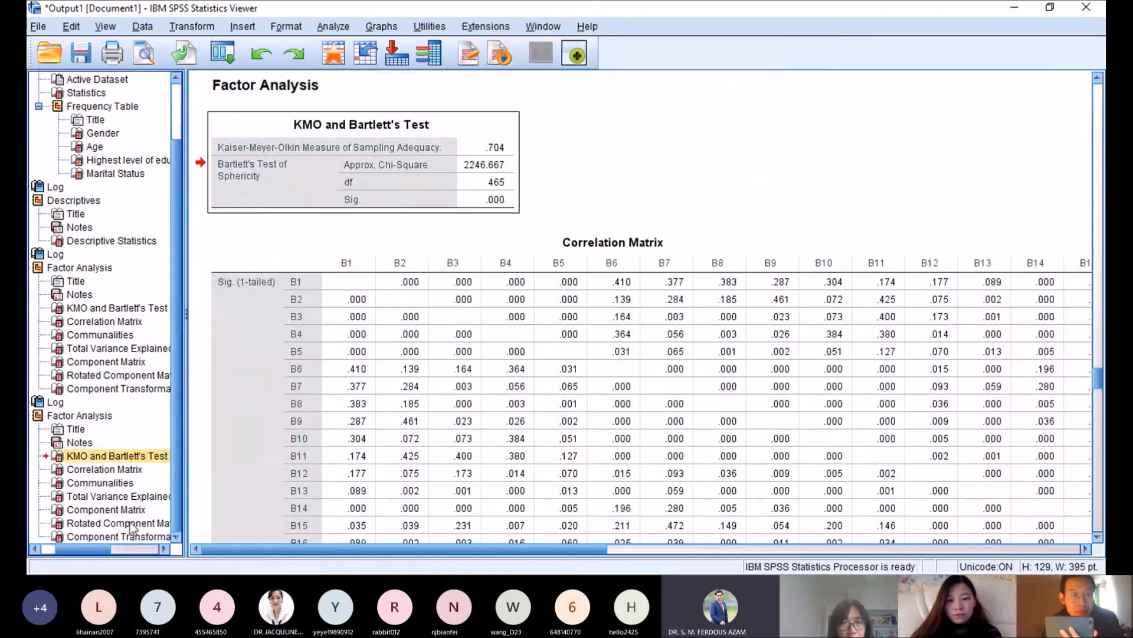
pyautogui.click(110, 523)
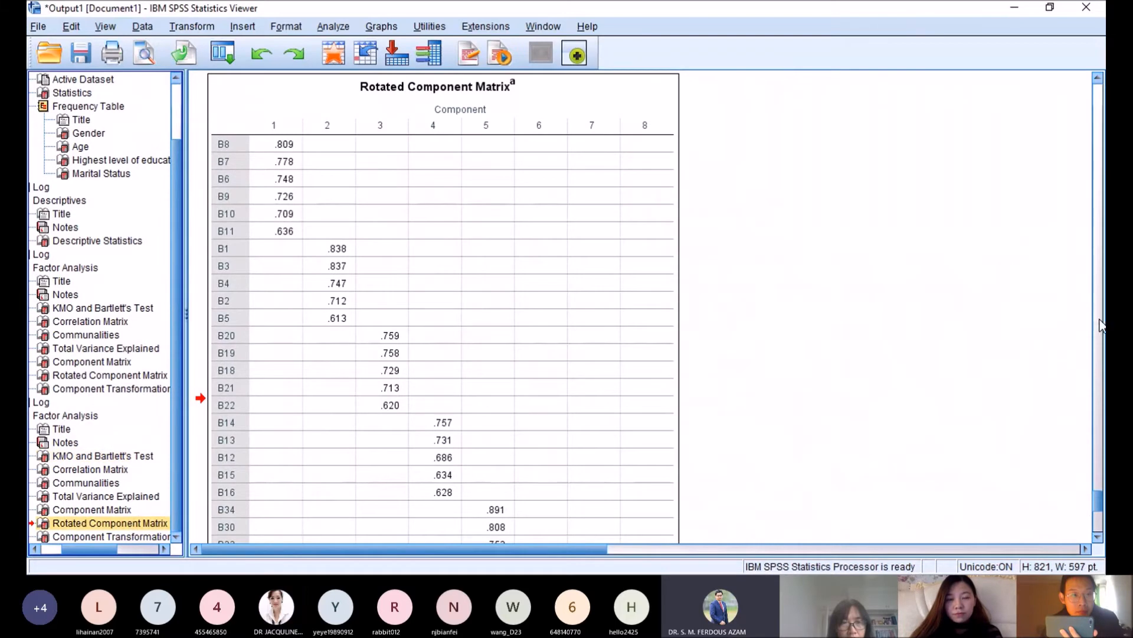
pyautogui.scroll(-3)
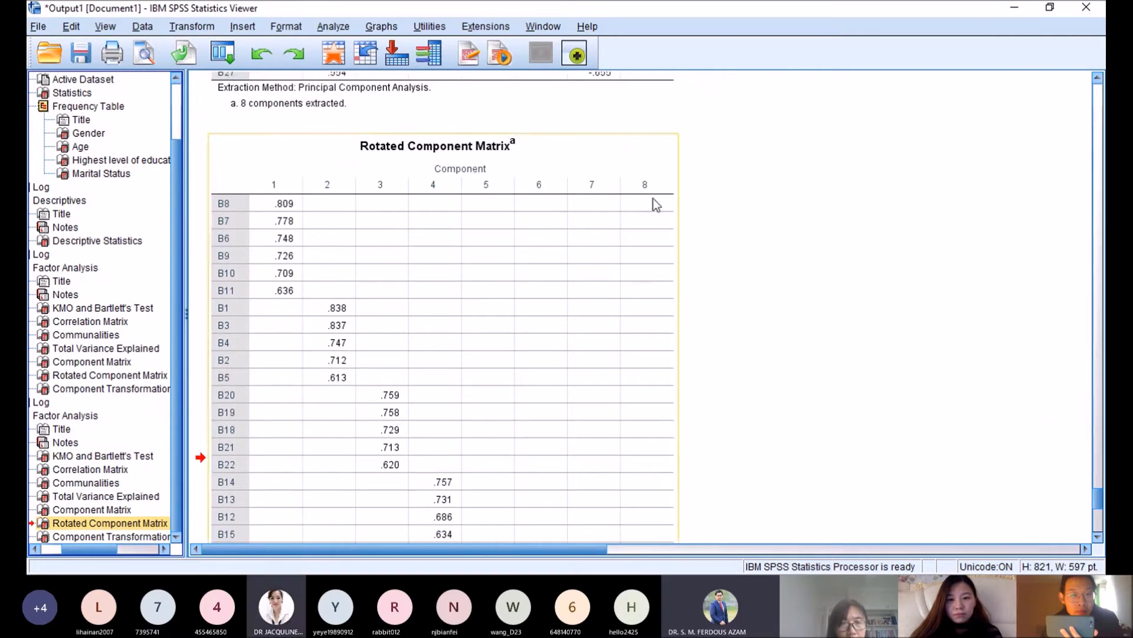
pyautogui.scroll(-3)
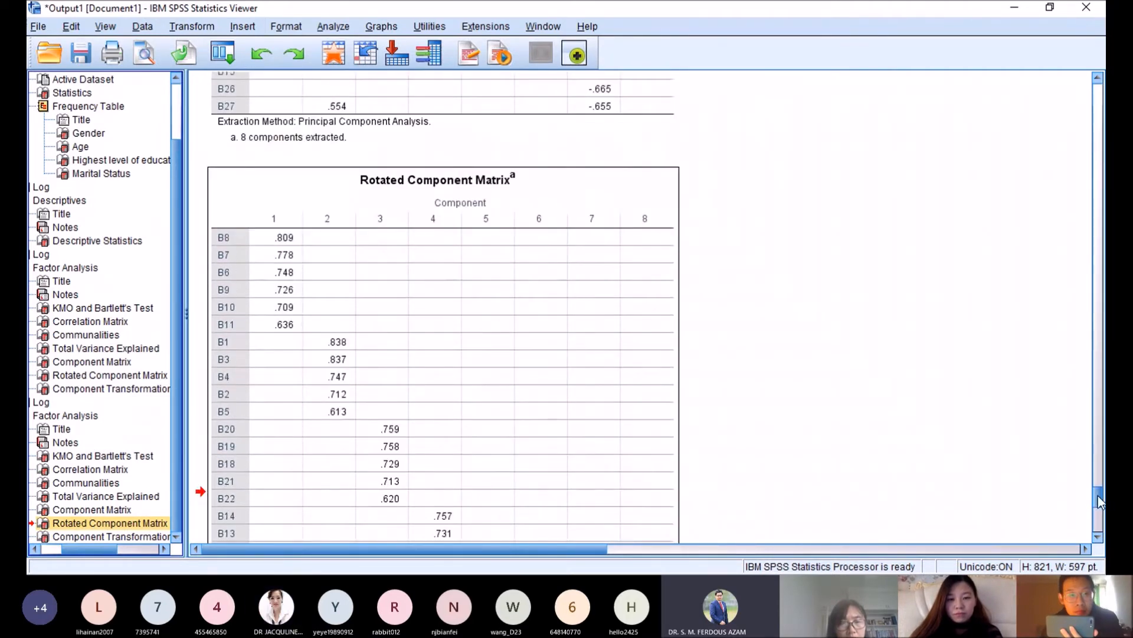
# Step: Lower the suppressed-coefficient cutoff to .40 and rerun the factor analysis
pyautogui.scroll(-3)
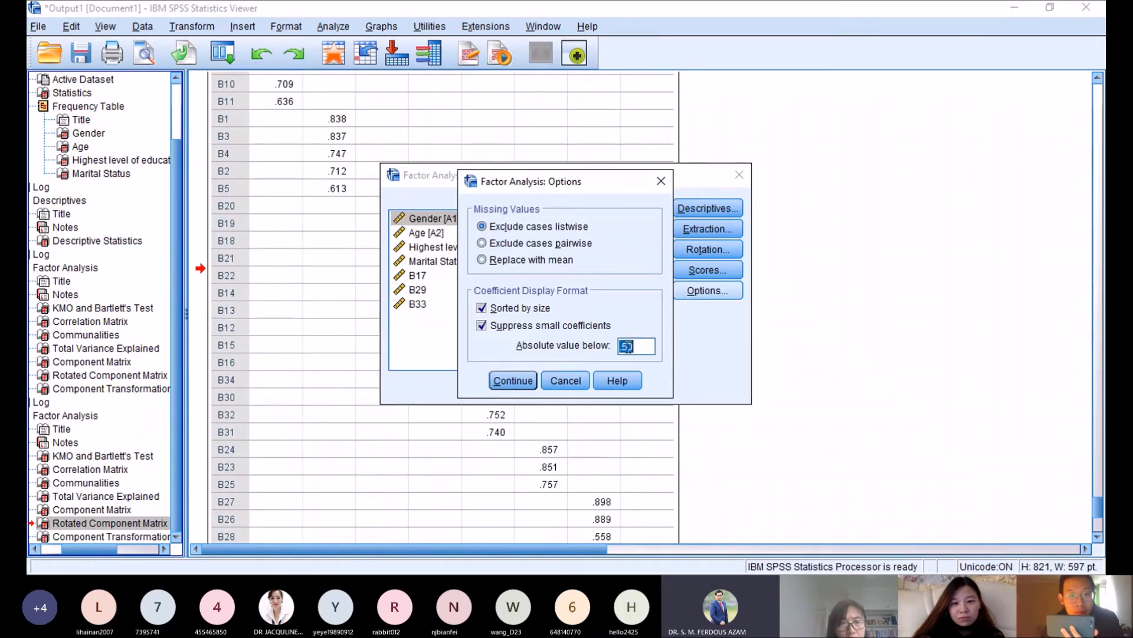
pyautogui.write('0')
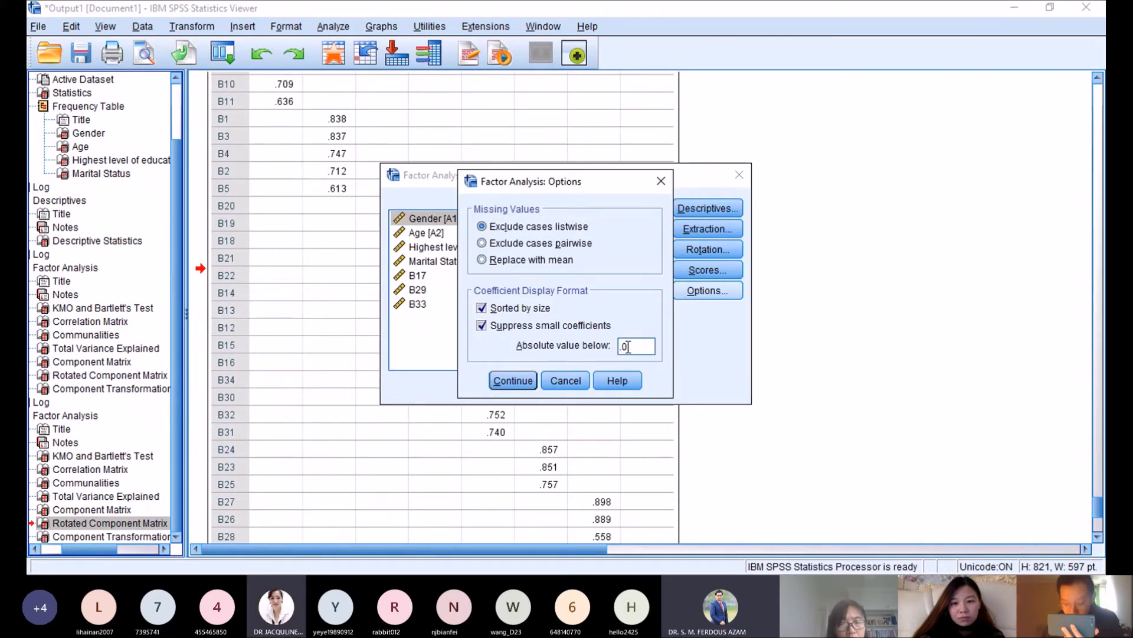
pyautogui.write('40')
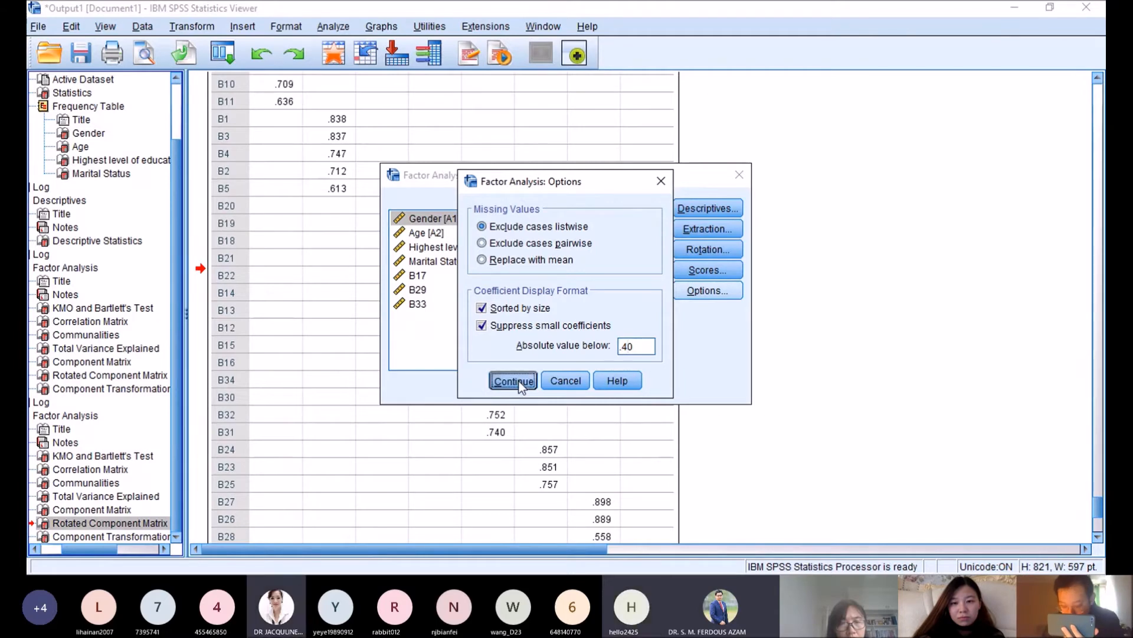
pyautogui.click(514, 381)
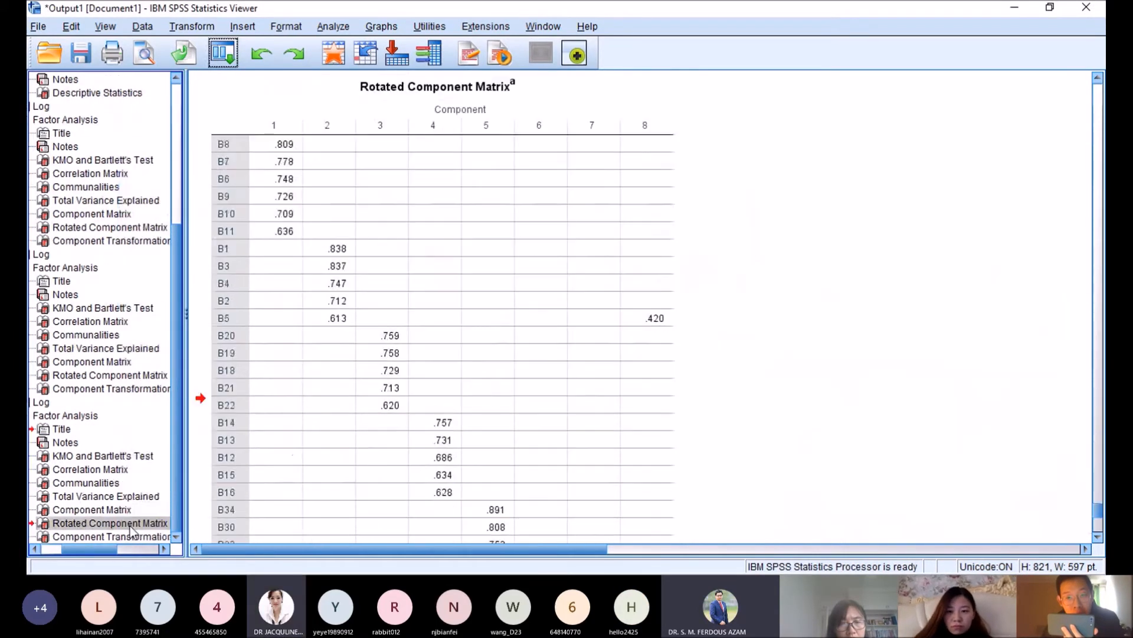
pyautogui.click(110, 523)
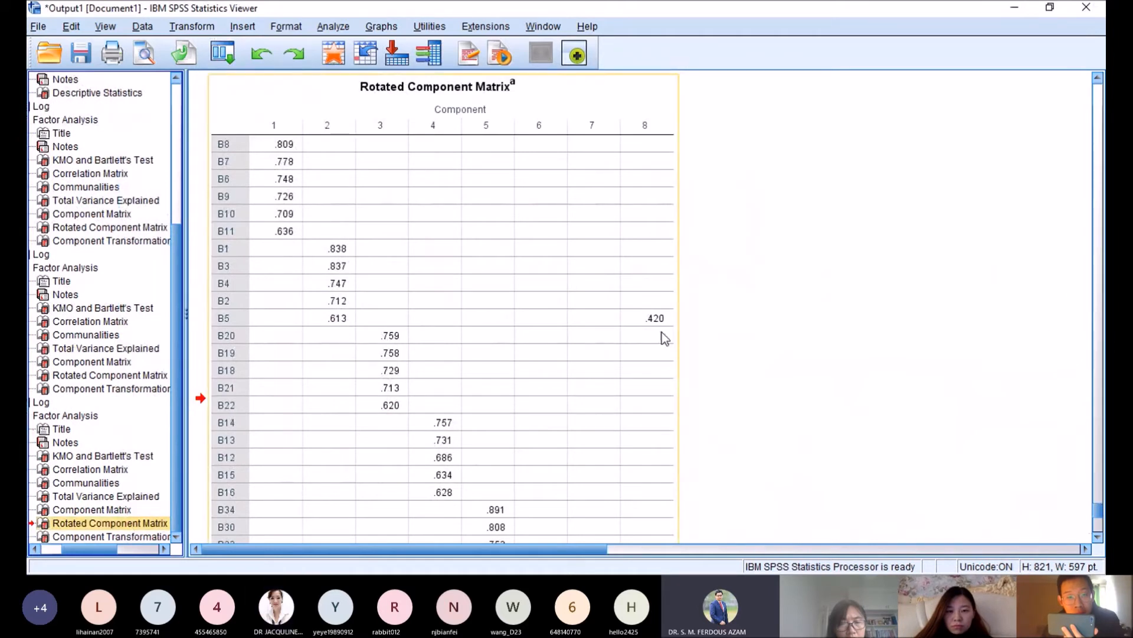
pyautogui.moveTo(451, 350)
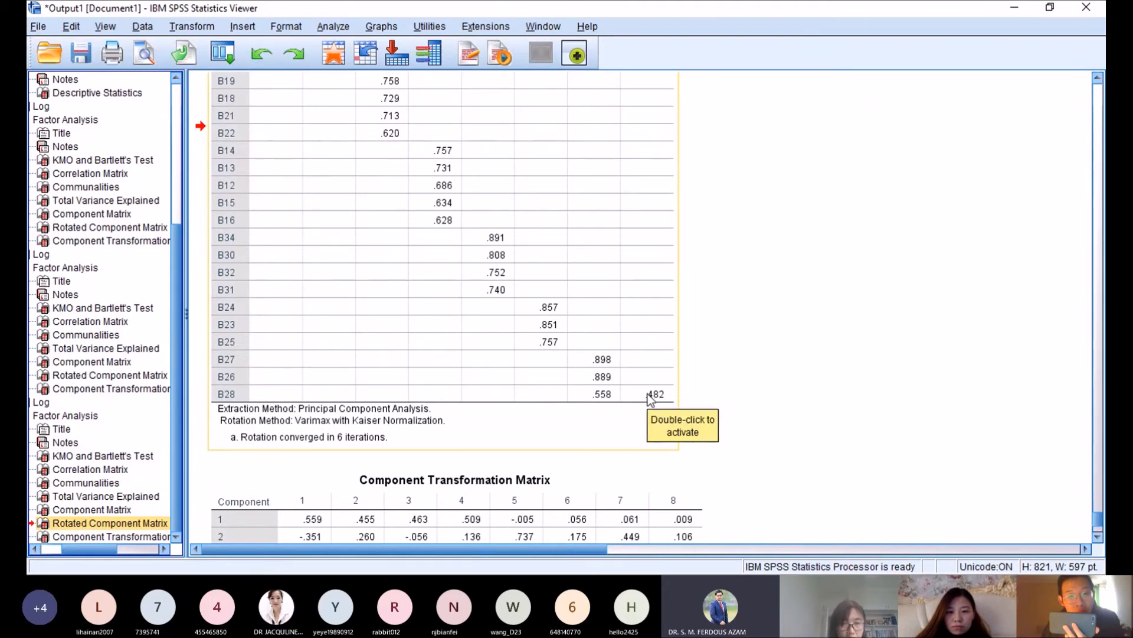
pyautogui.moveTo(249, 415)
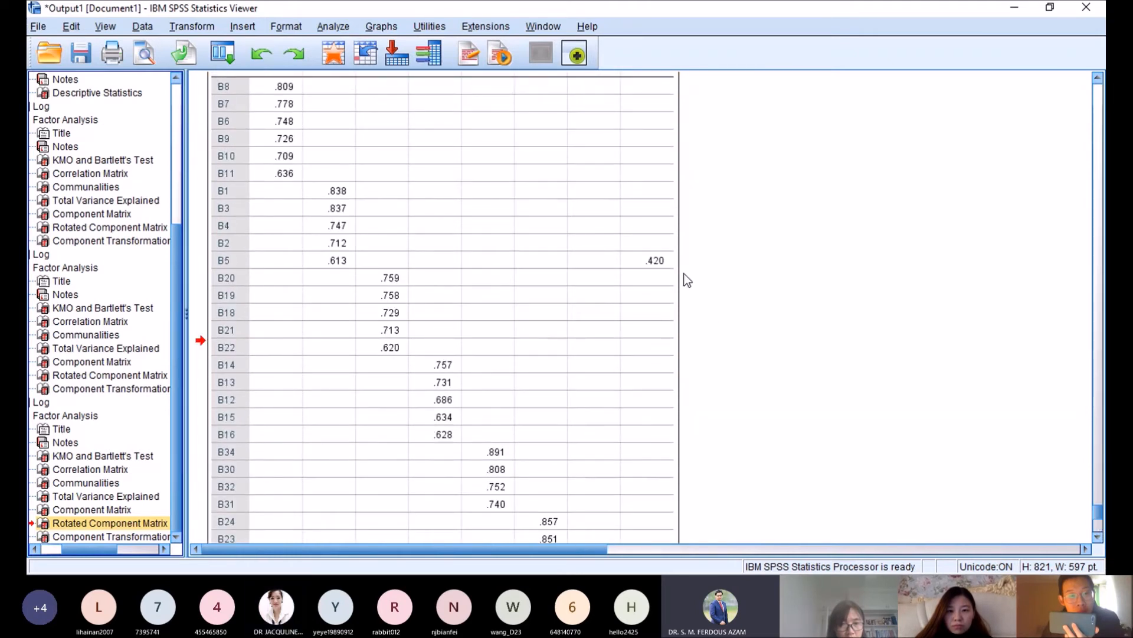
pyautogui.moveTo(425, 271)
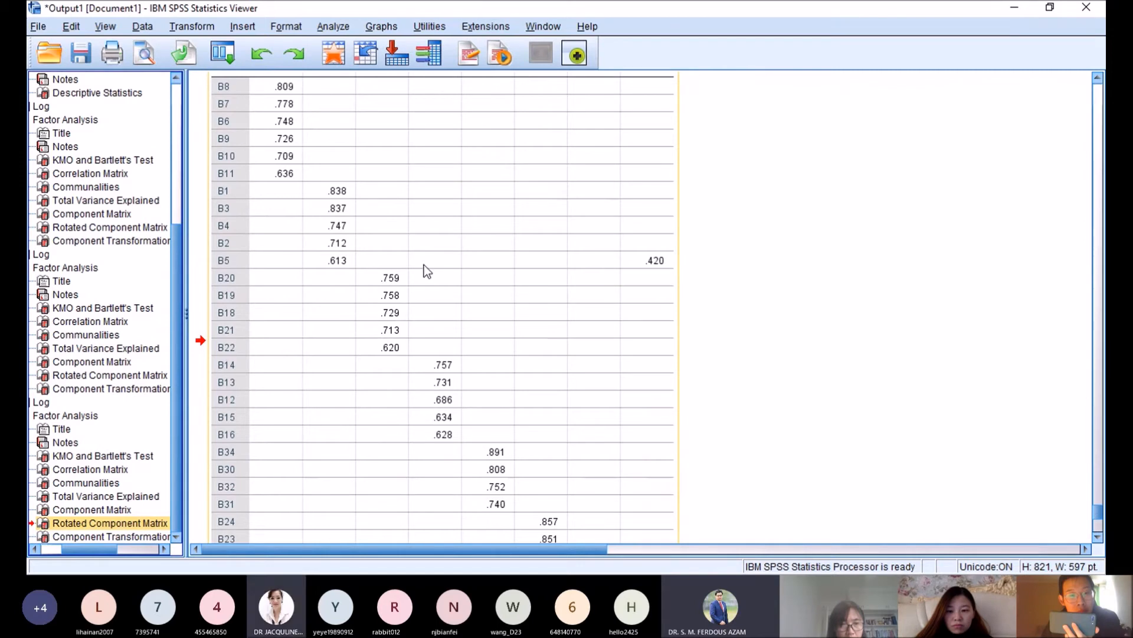
pyautogui.moveTo(687, 269)
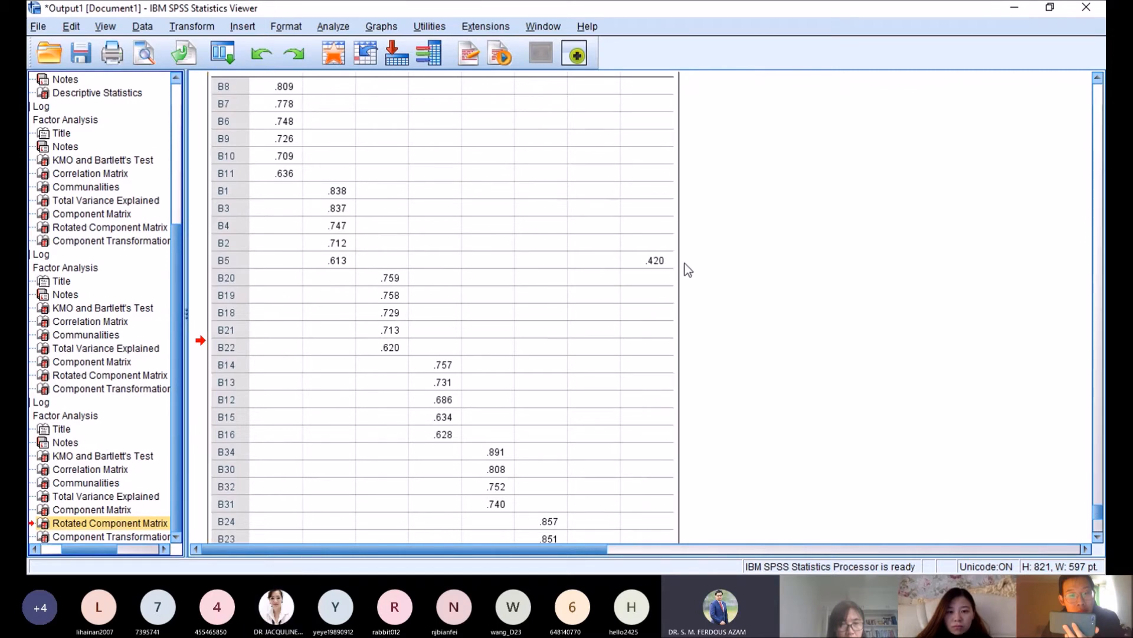
pyautogui.scroll(-3)
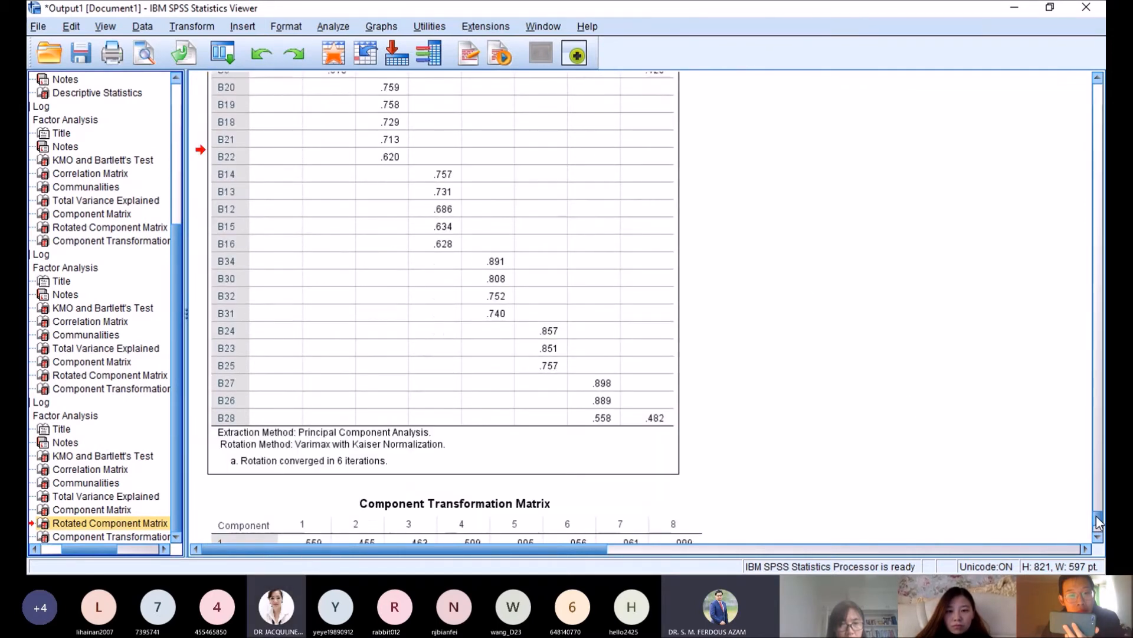
# Step: Recall Factor Analysis and rerun it without item B28
pyautogui.click(222, 52)
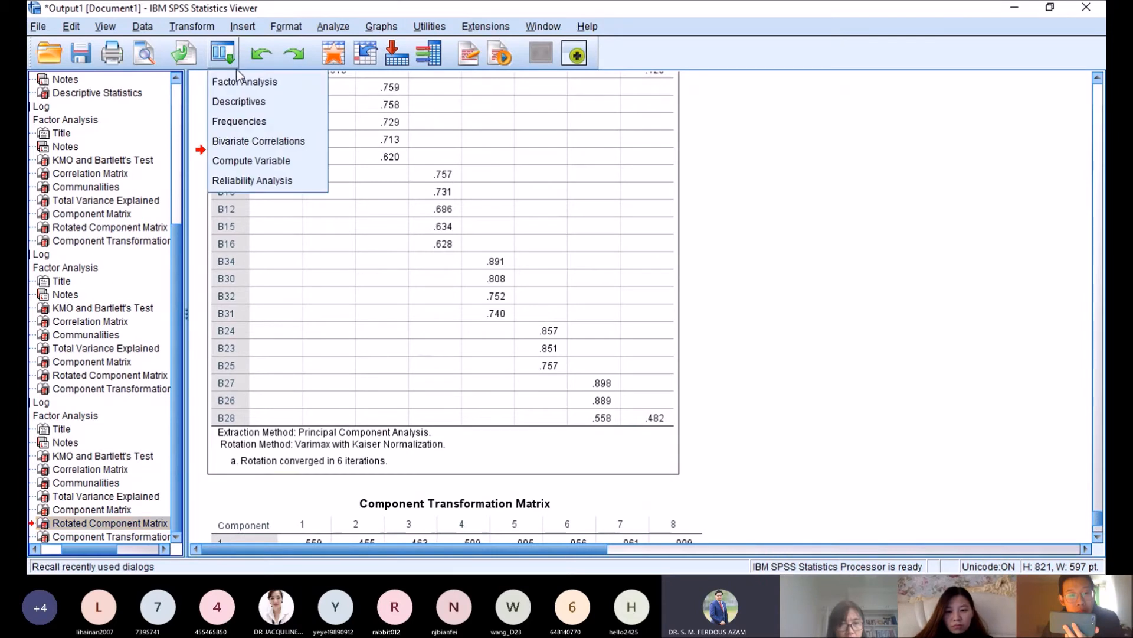
pyautogui.click(245, 81)
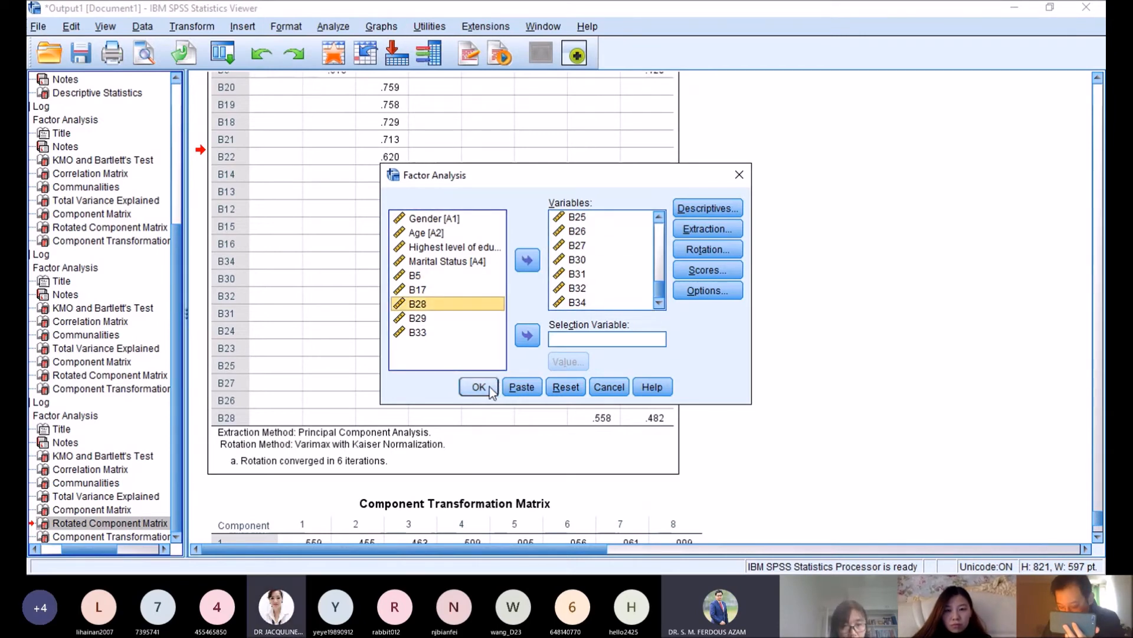
pyautogui.click(479, 388)
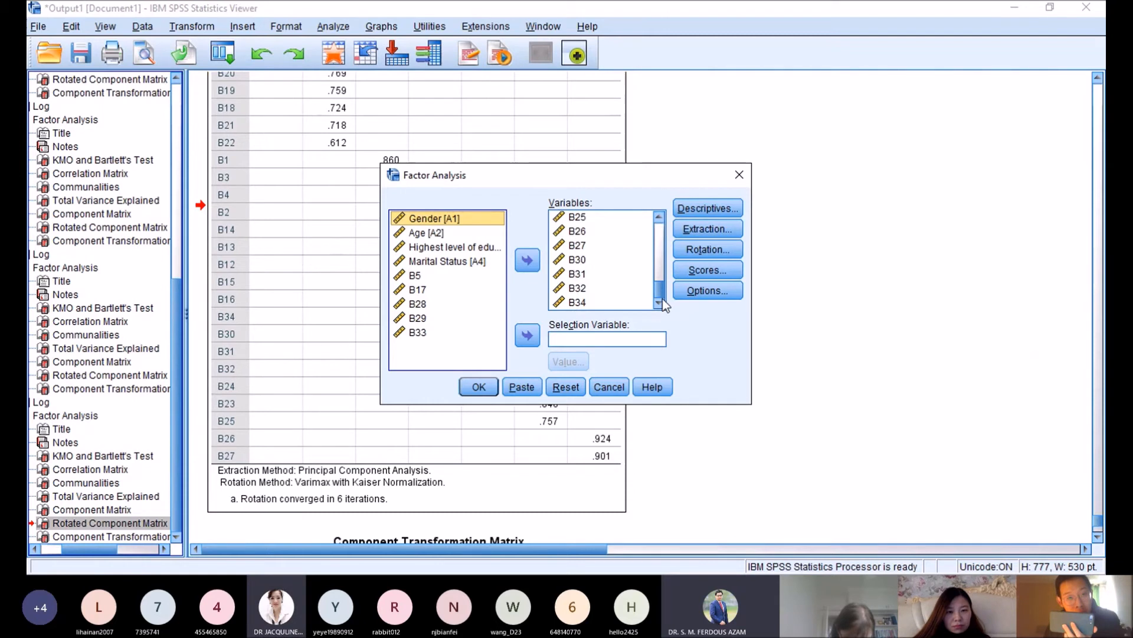
# Step: Rerun the factor analysis again without items B26 and B27
pyautogui.click(577, 231)
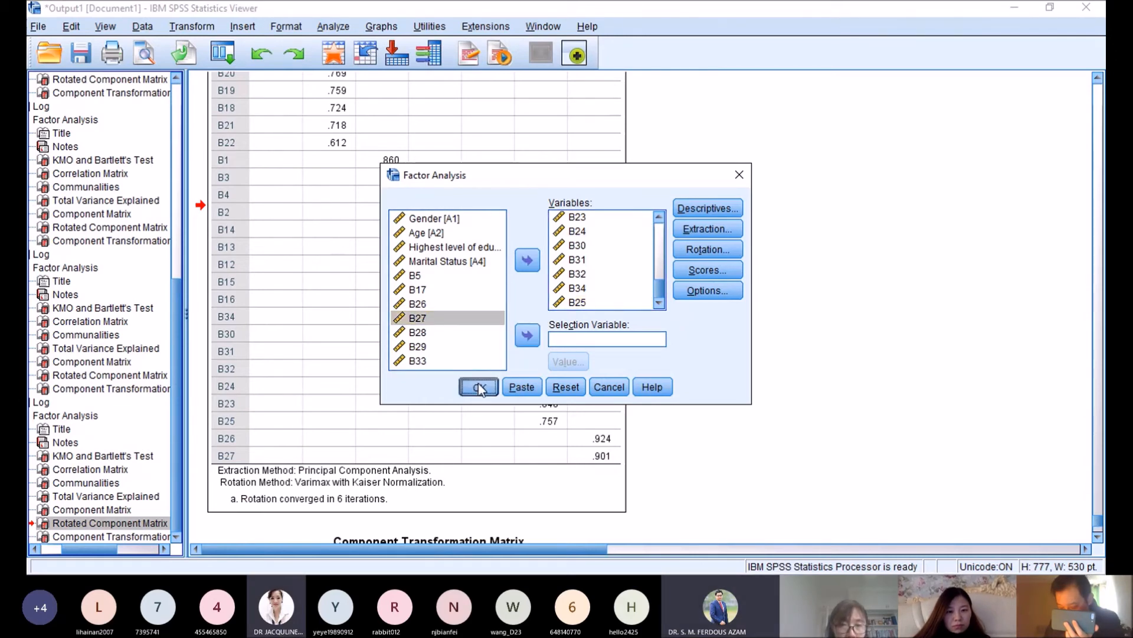
pyautogui.click(478, 388)
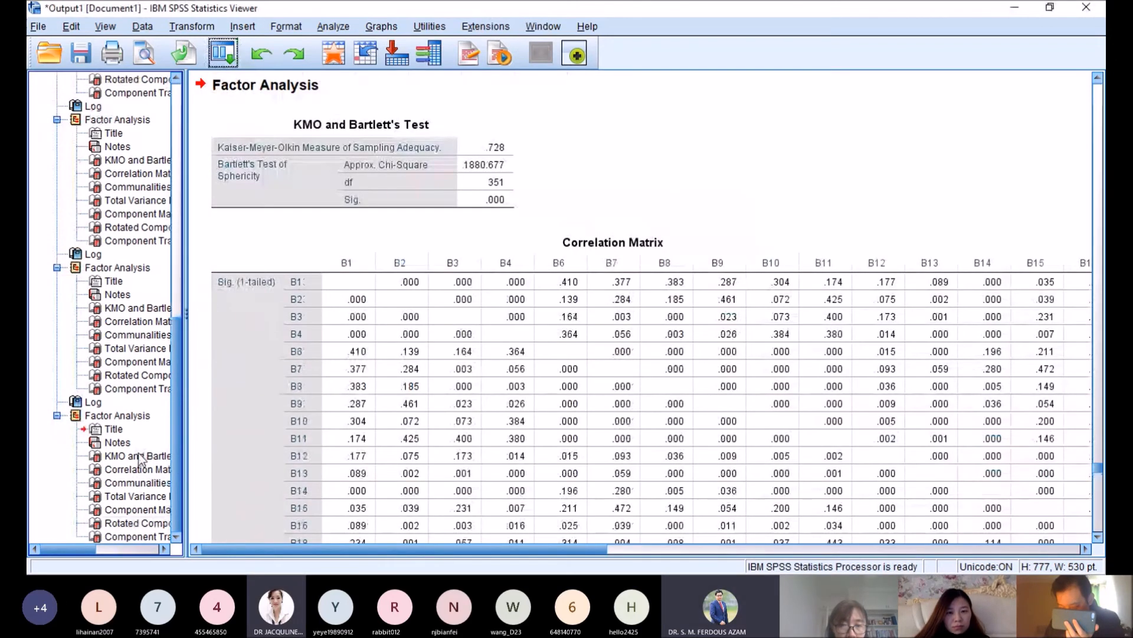
# Step: Inspect the latest KMO result and the six-component rotated component matrix
pyautogui.click(117, 456)
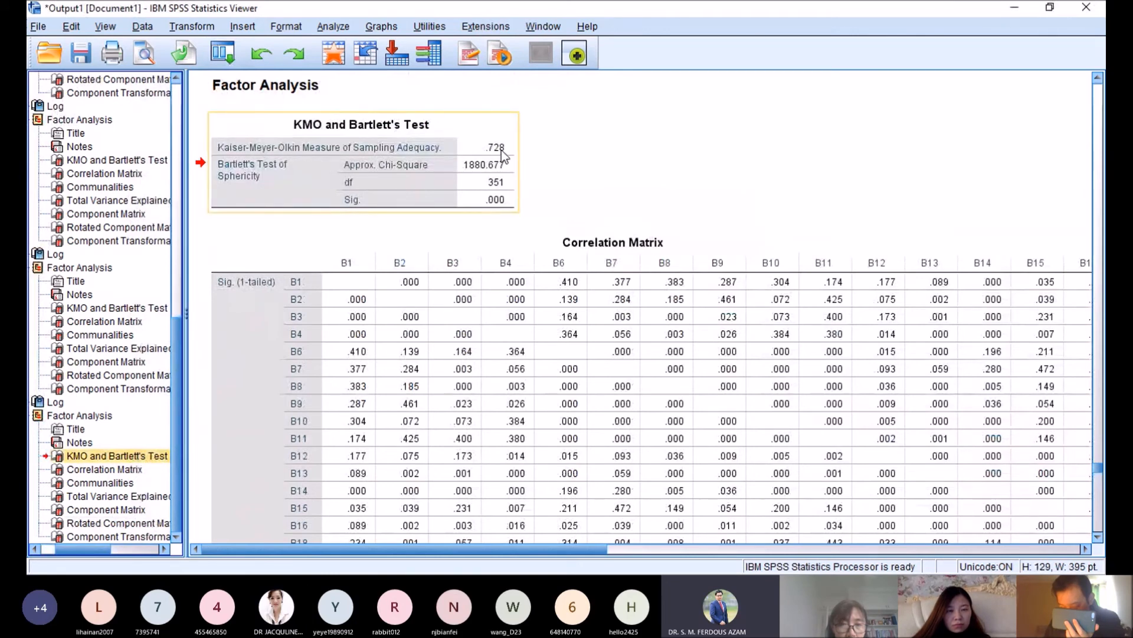
pyautogui.click(110, 523)
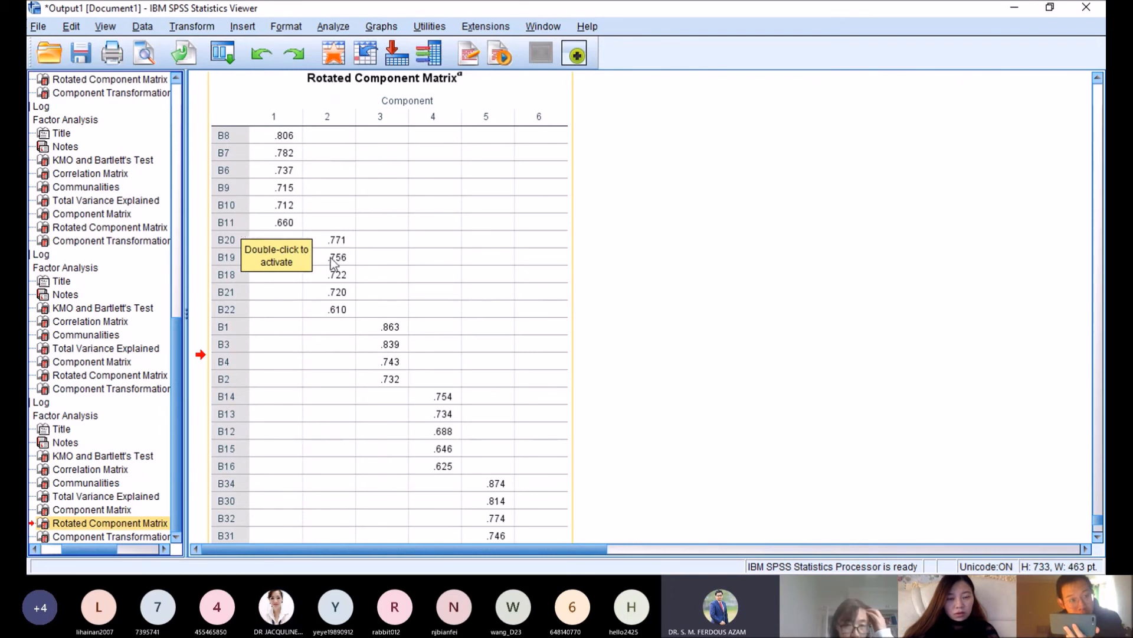
pyautogui.moveTo(253, 293)
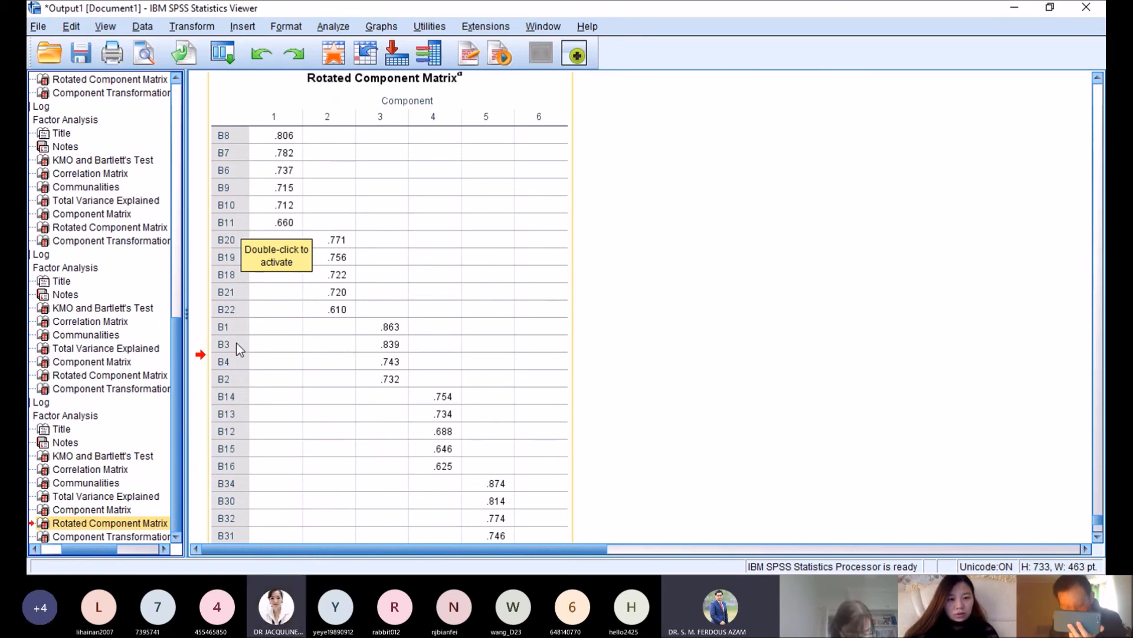
pyautogui.moveTo(493, 437)
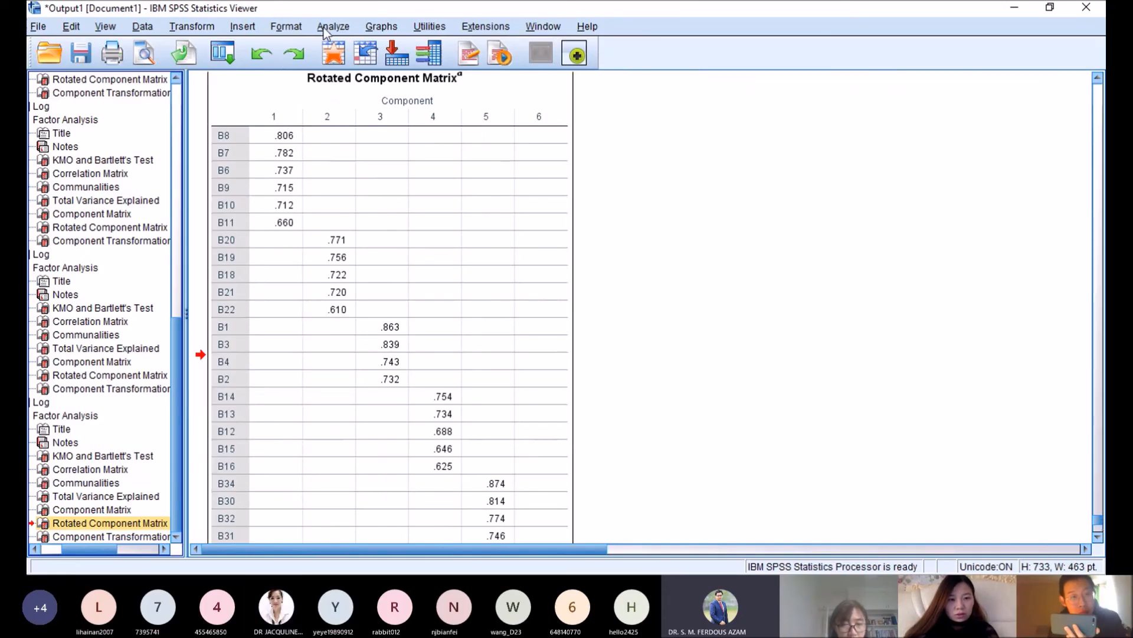
# Step: Run a Reliability Analysis with items B6–B11 under the Alpha model, yielding Cronbach's alpha .836
pyautogui.click(333, 26)
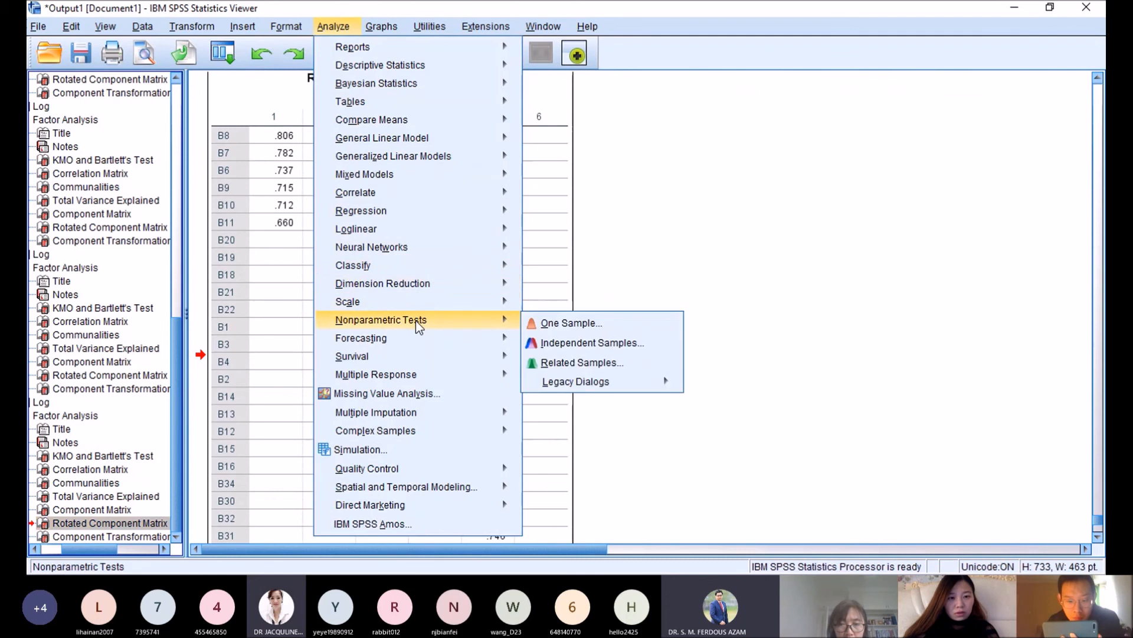
pyautogui.moveTo(347, 301)
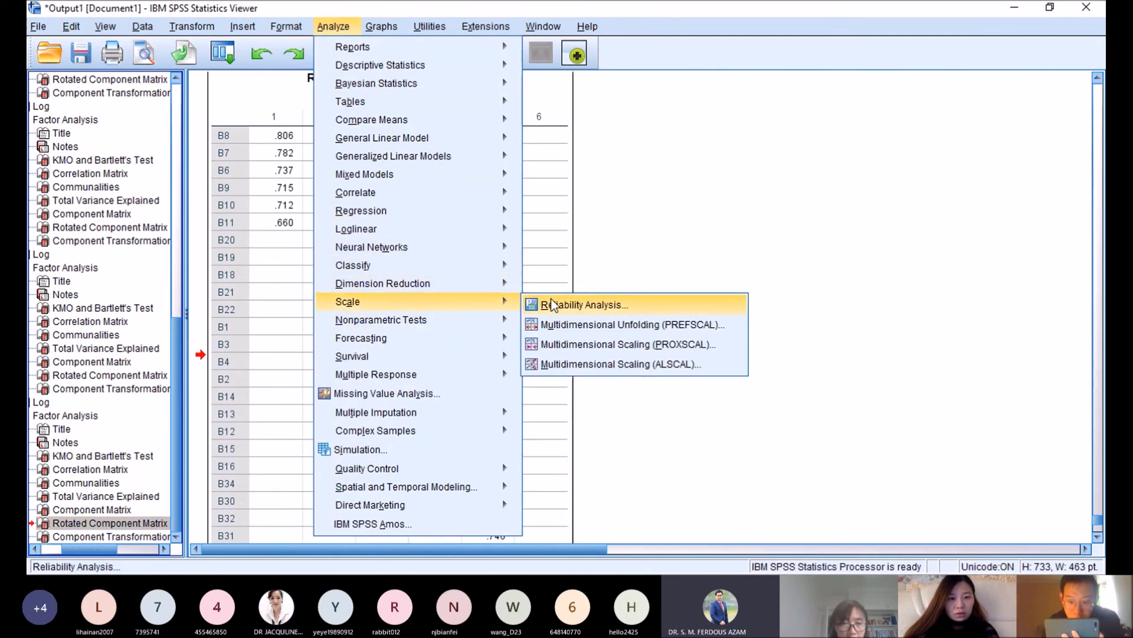
pyautogui.click(584, 304)
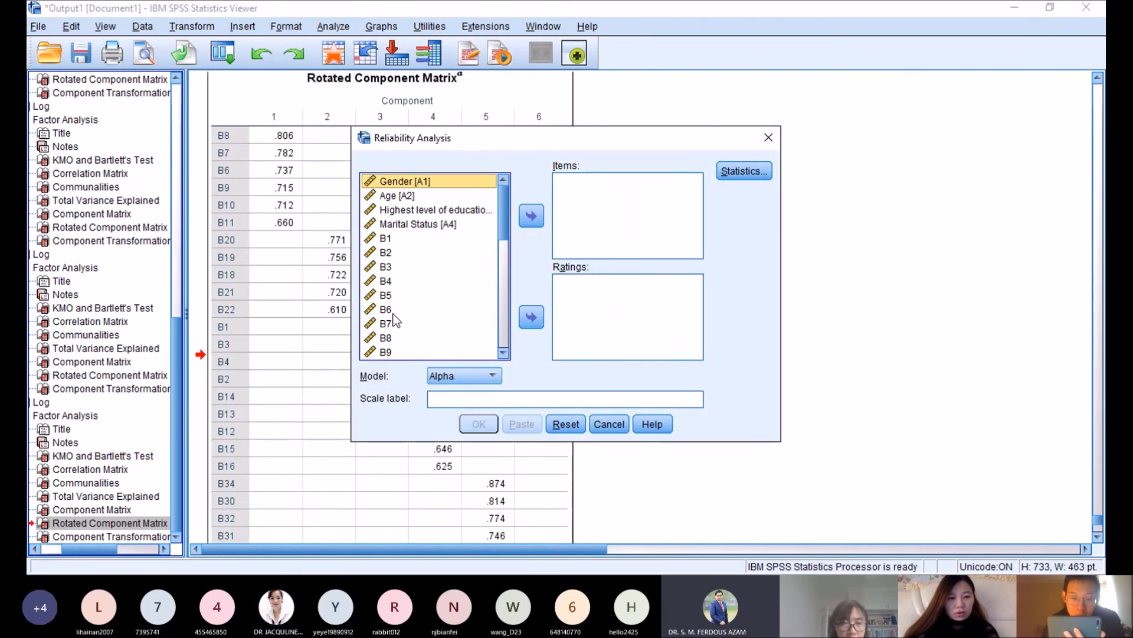
pyautogui.click(385, 308)
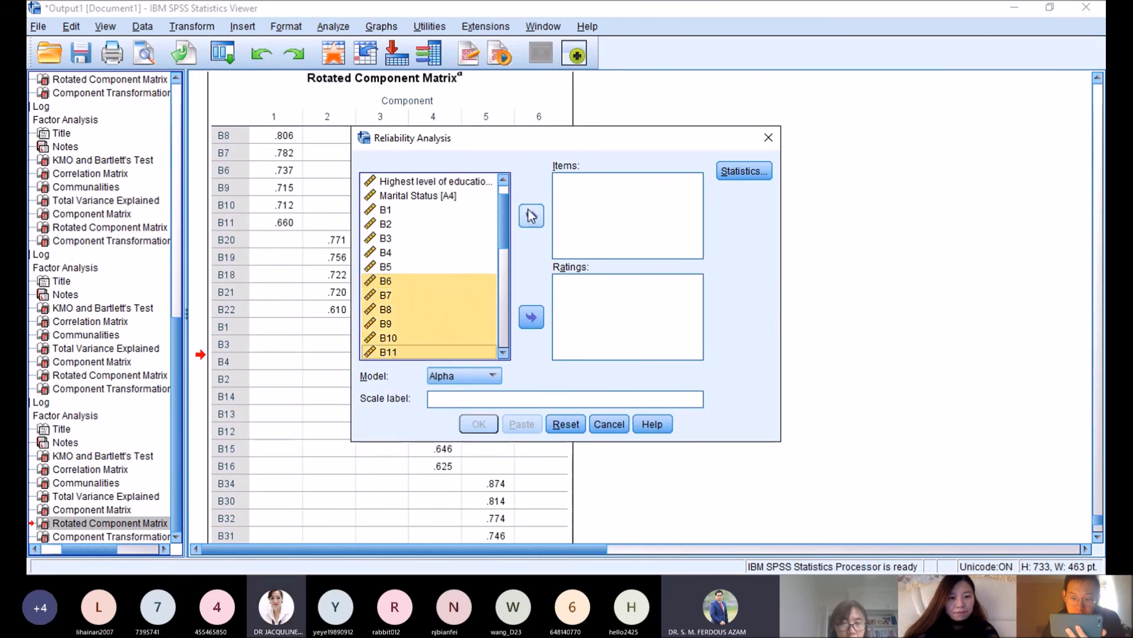
pyautogui.click(530, 215)
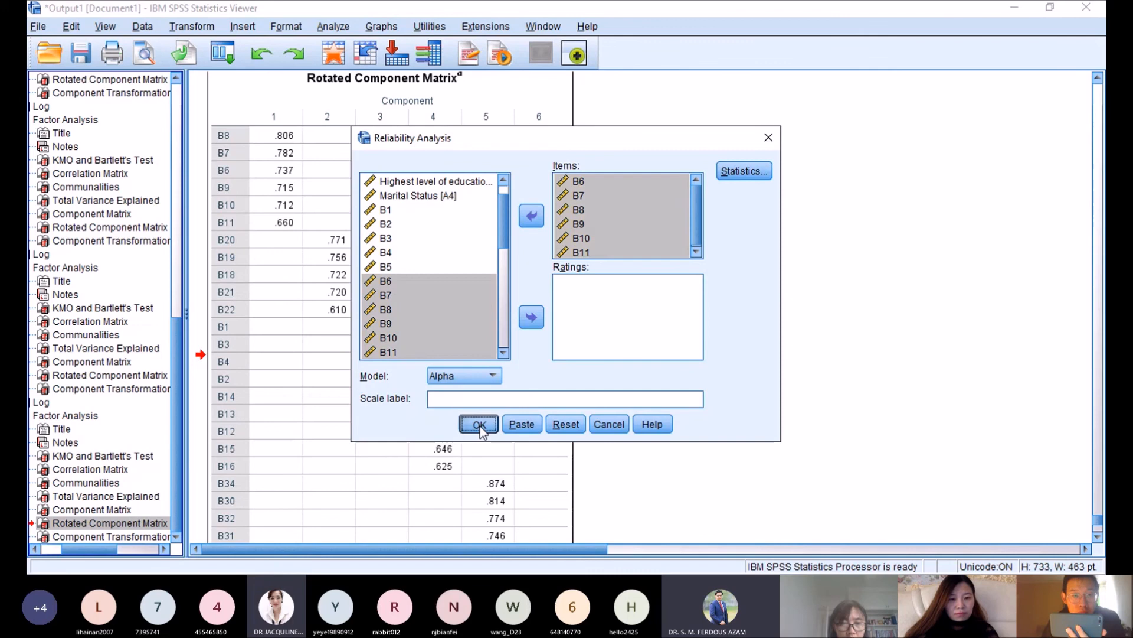
pyautogui.click(478, 424)
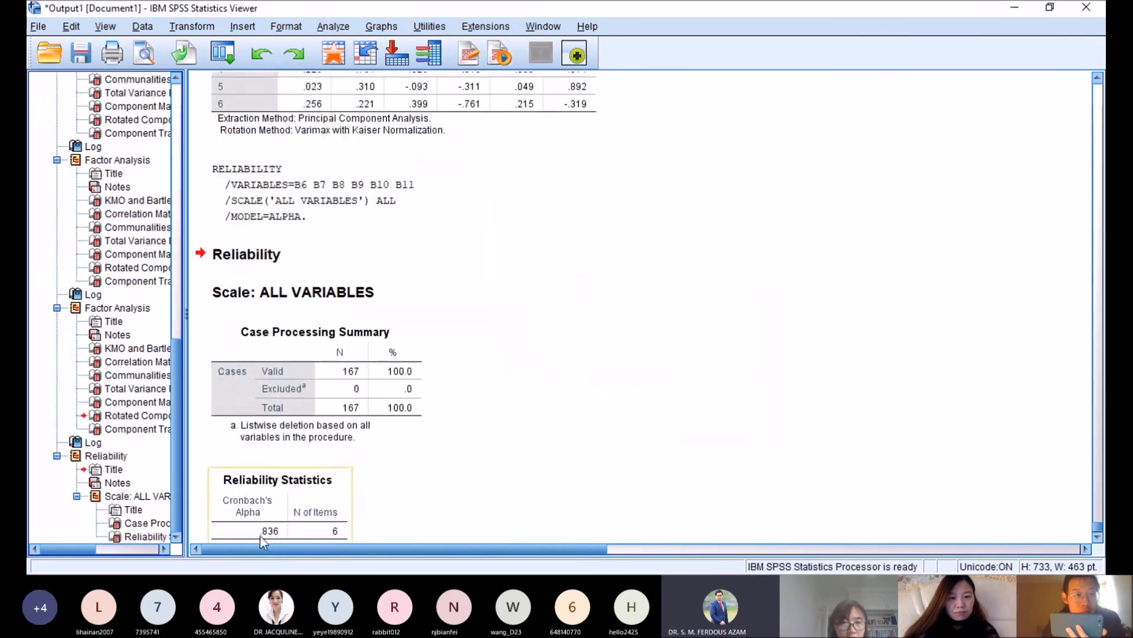